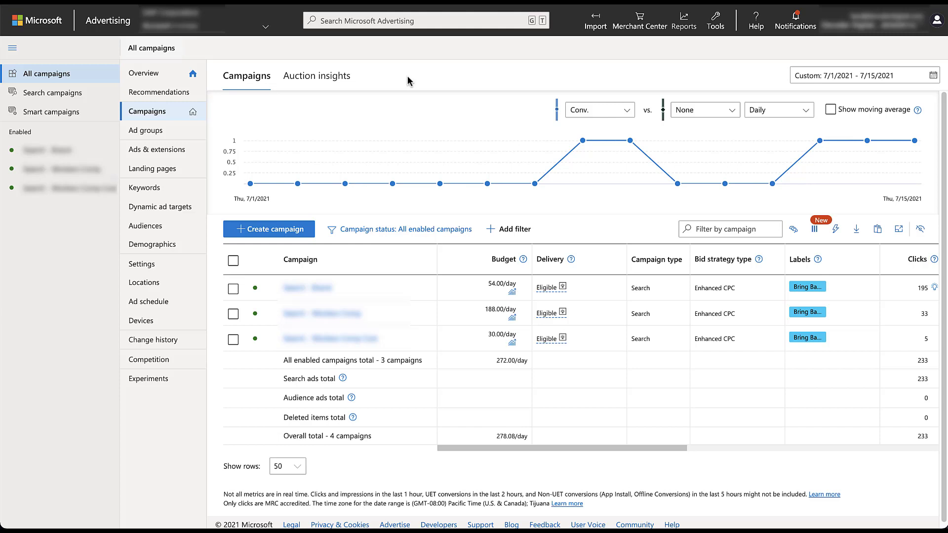
Step: Open the campaign with the 188.00/day budget from the Campaigns page
left_click(322, 312)
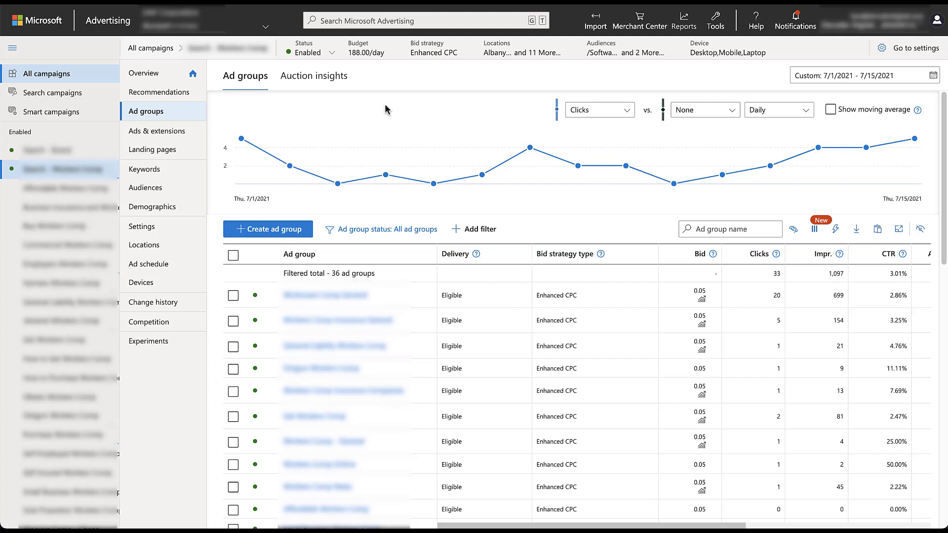
Step: Show the campaign's Settings page and review the Campaign targets location and device bid adjustments
left_click(142, 226)
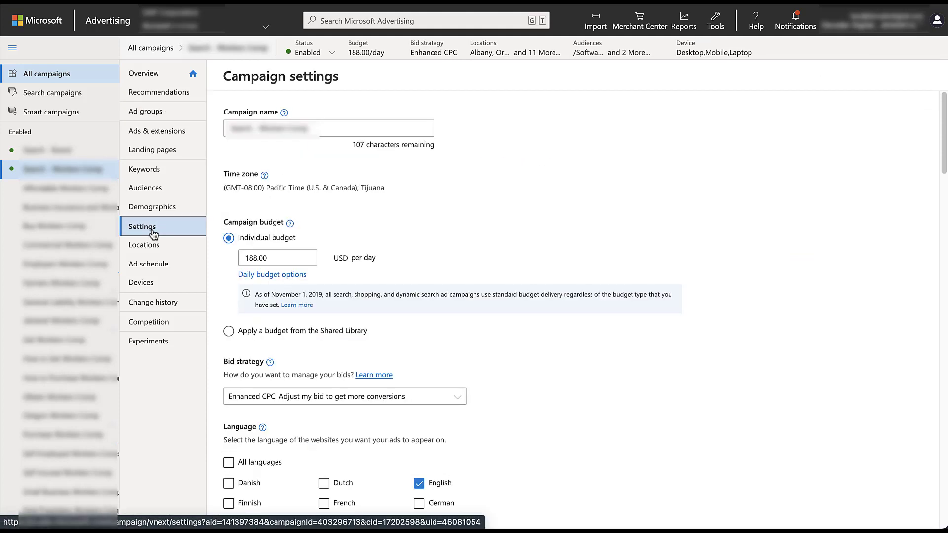
mouse_move(546, 253)
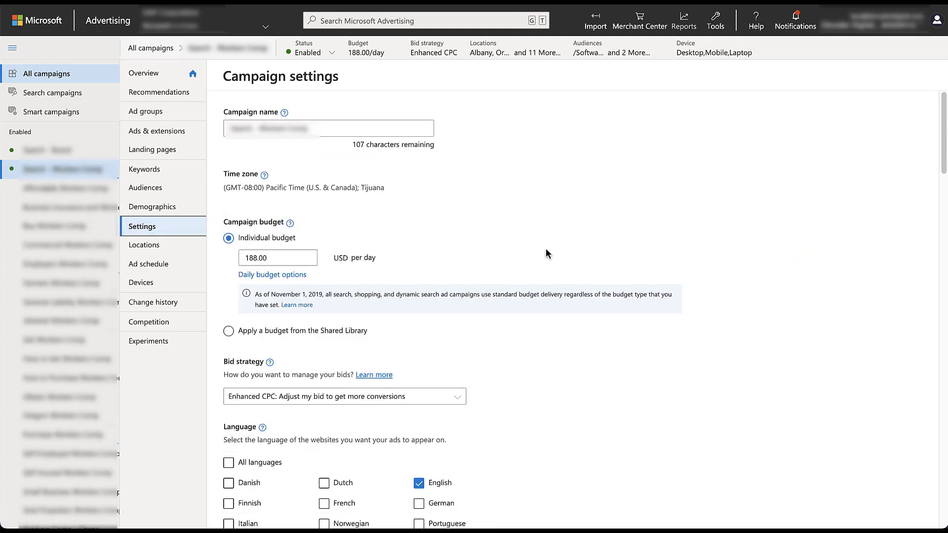
scroll("down", 3)
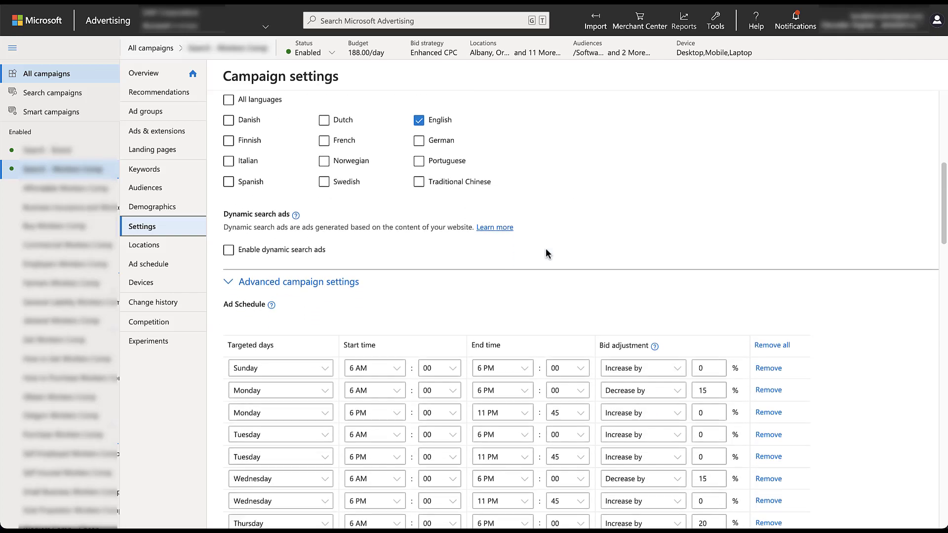
scroll("down", 3)
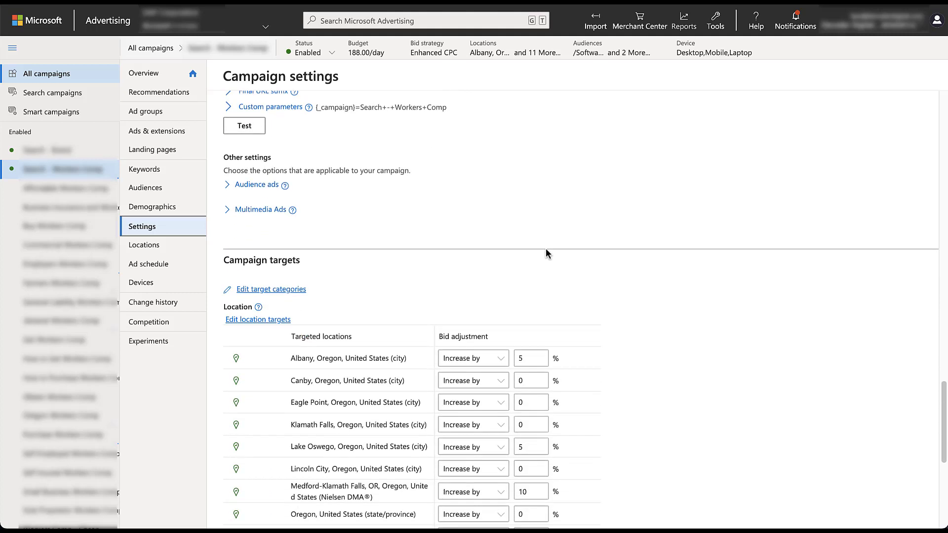
scroll("down", 3)
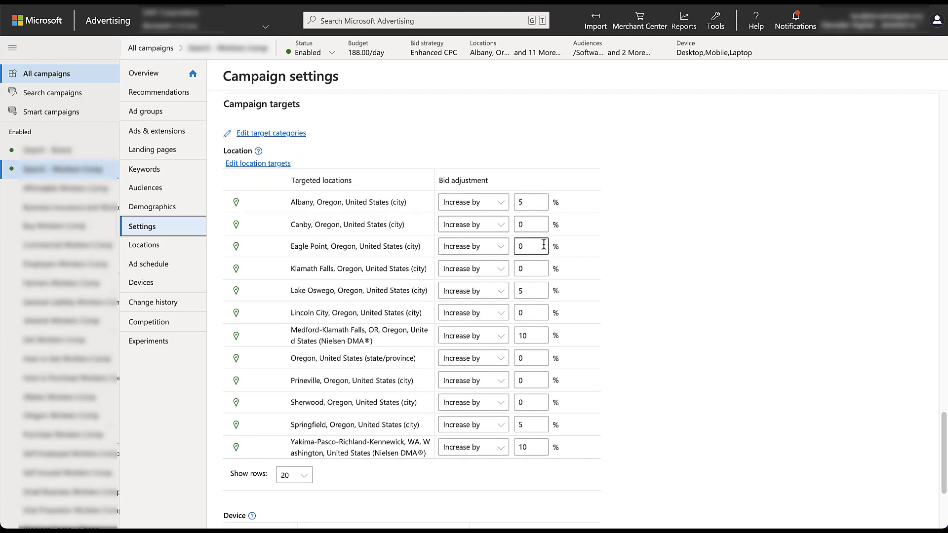
mouse_move(591, 292)
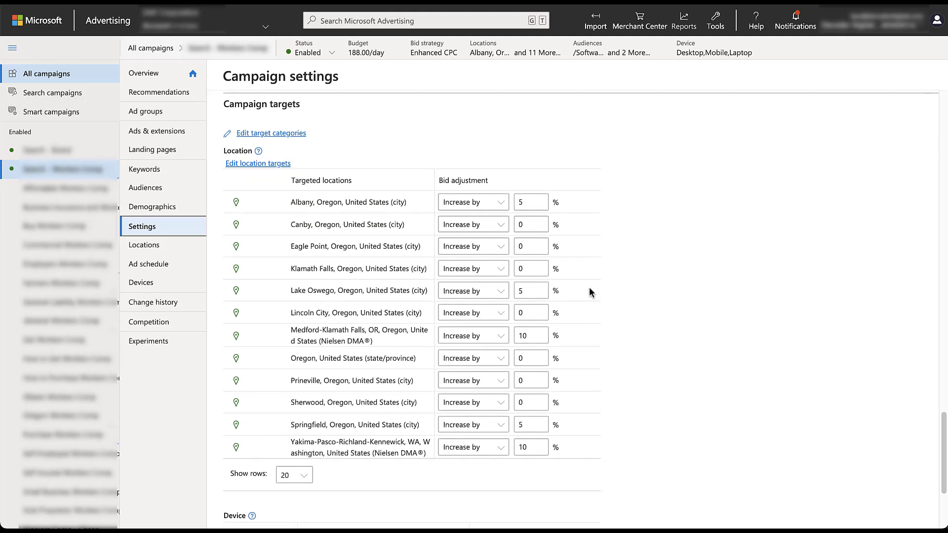
scroll("down", 3)
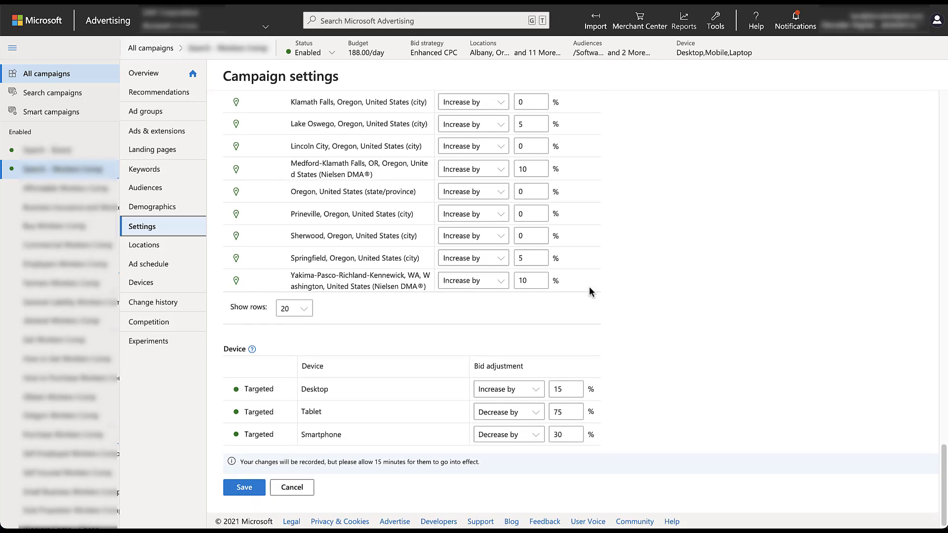
scroll("up", 3)
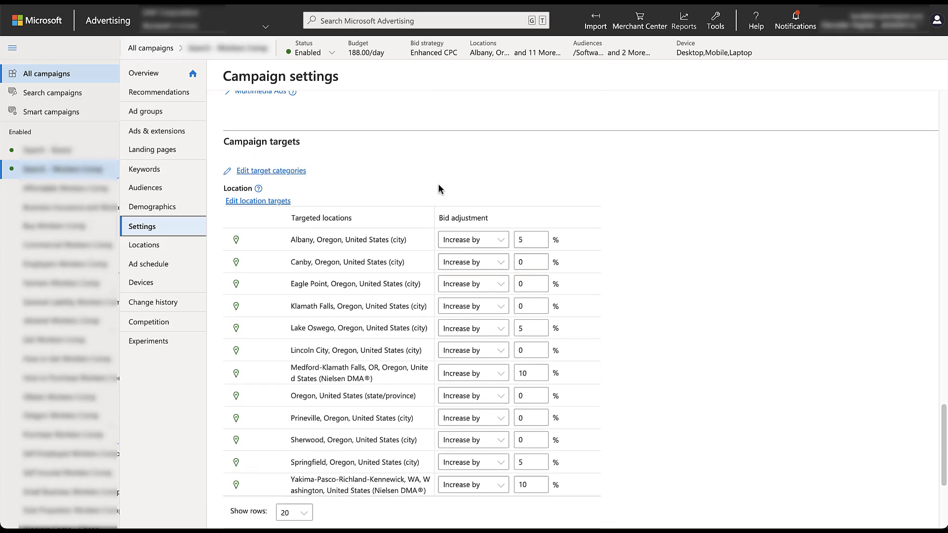
scroll("up", 3)
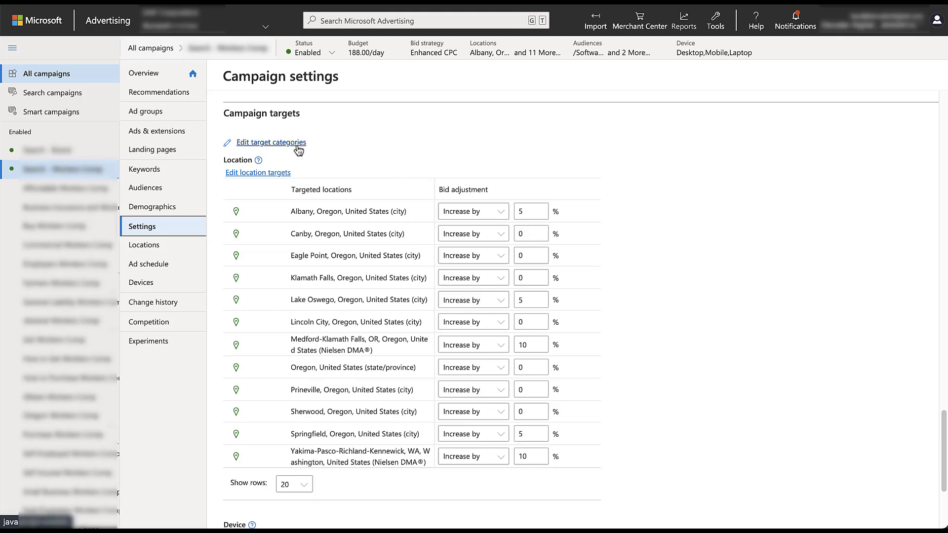
Step: Show the campaign's available target categories for editing
left_click(271, 142)
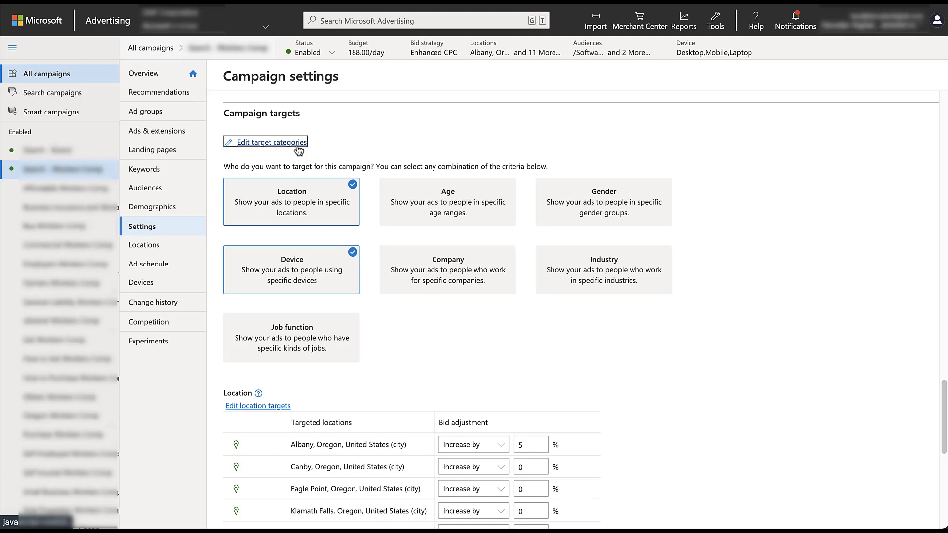
mouse_move(298, 155)
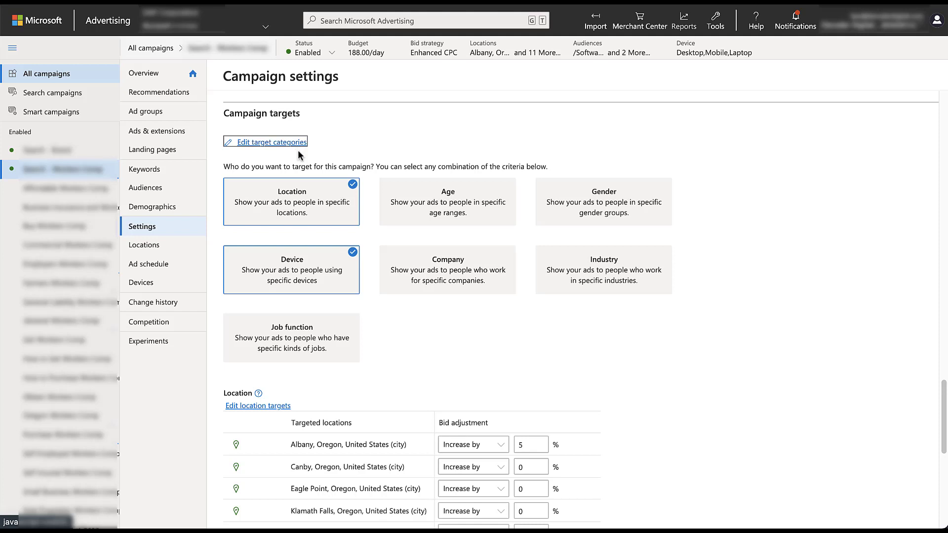
mouse_move(340, 273)
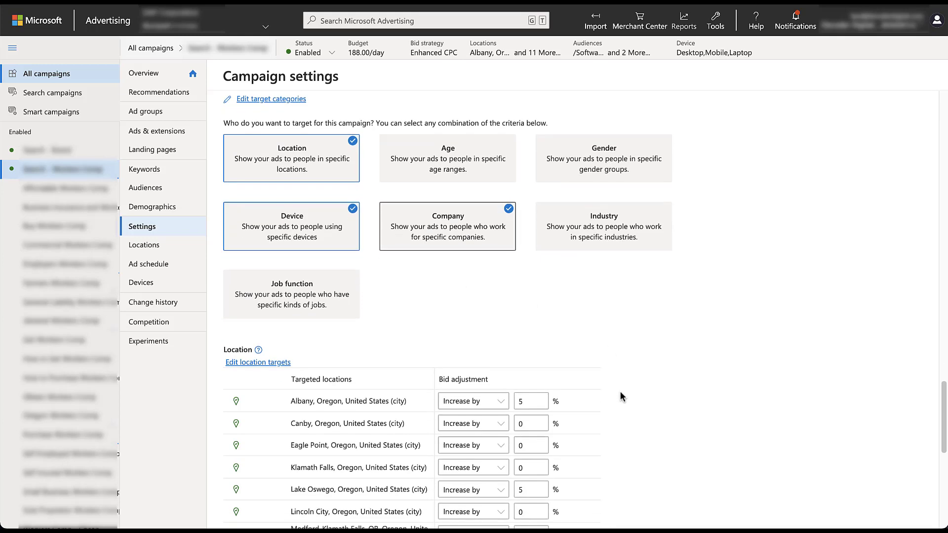
scroll("down", 3)
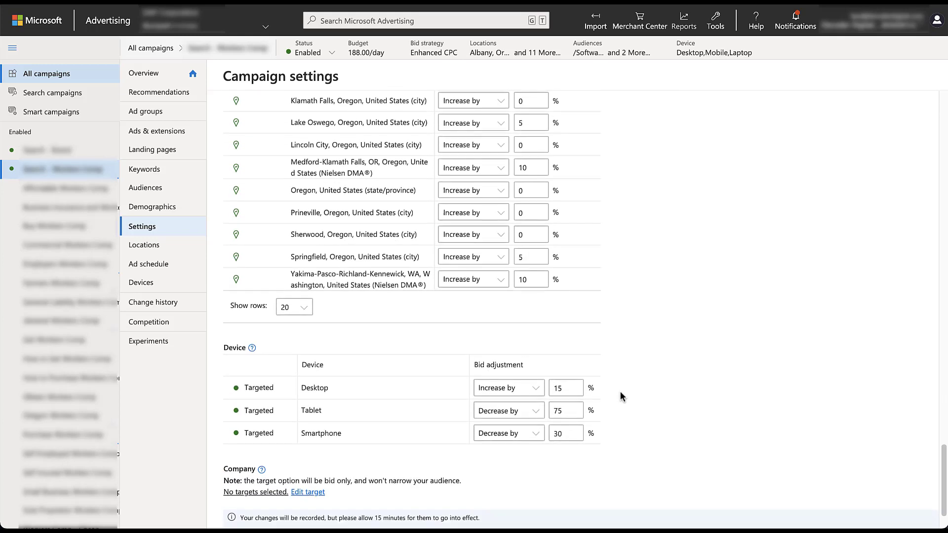
scroll("down", 3)
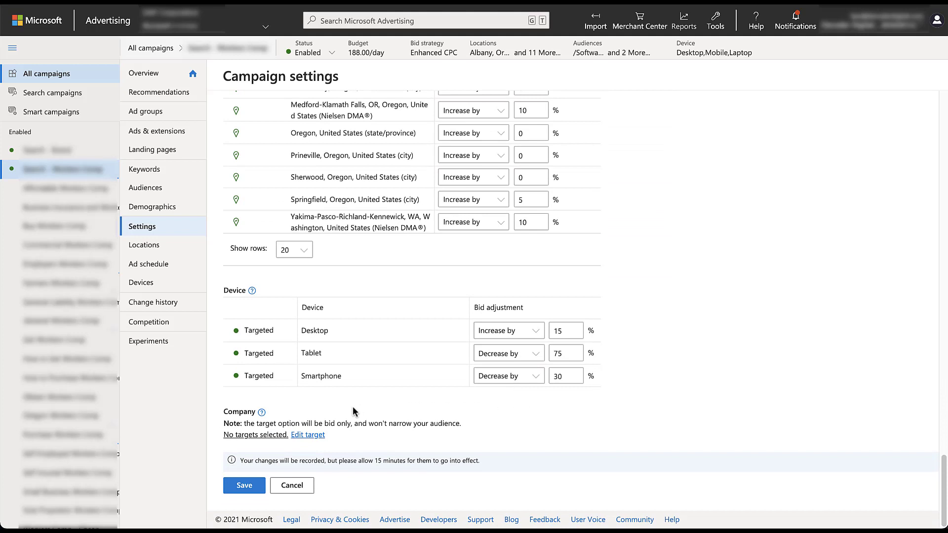
mouse_move(481, 443)
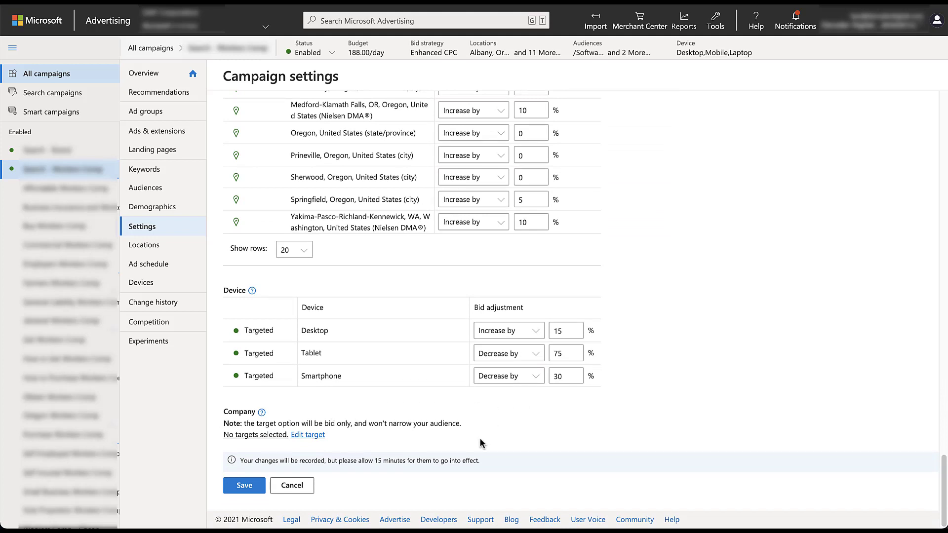
mouse_move(474, 432)
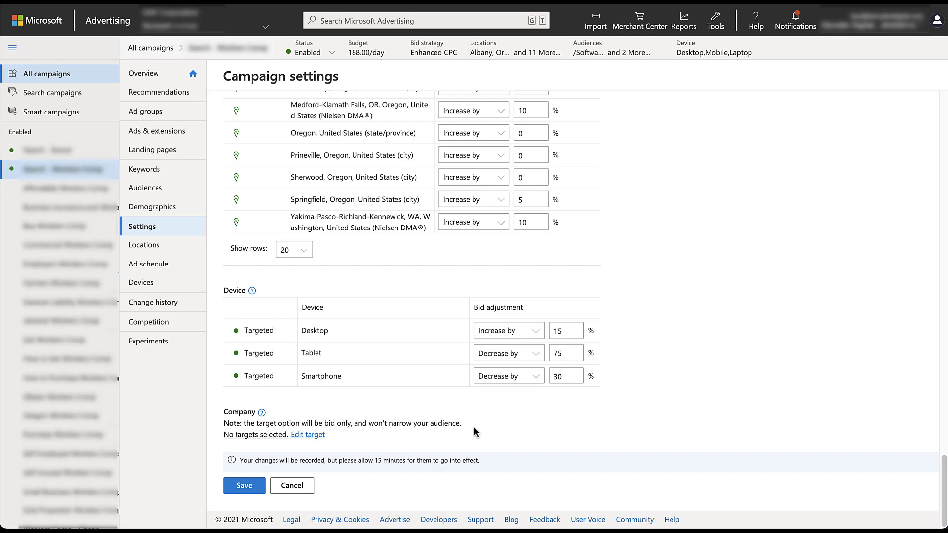
mouse_move(356, 446)
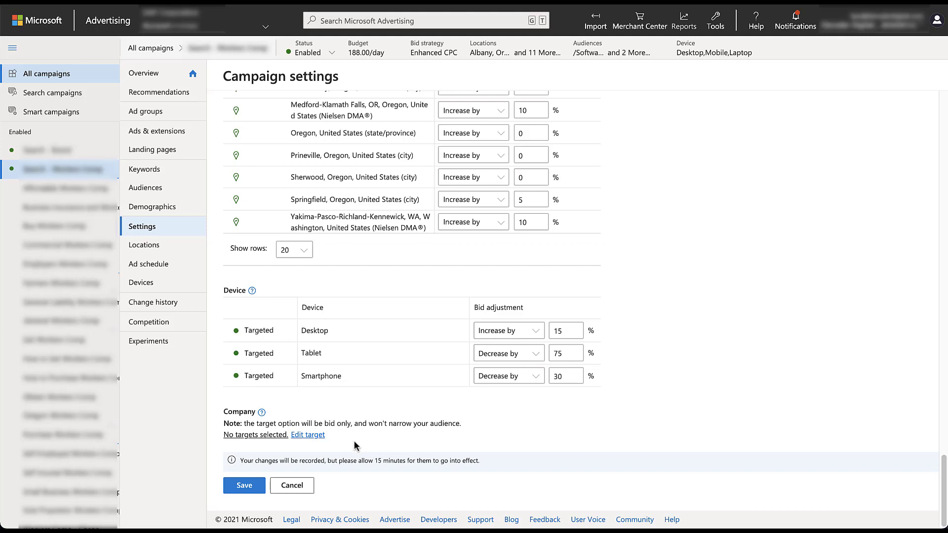
Step: Search 'micros' under Company and target Microsoft (Computer Software, >10,000 employees)
left_click(307, 434)
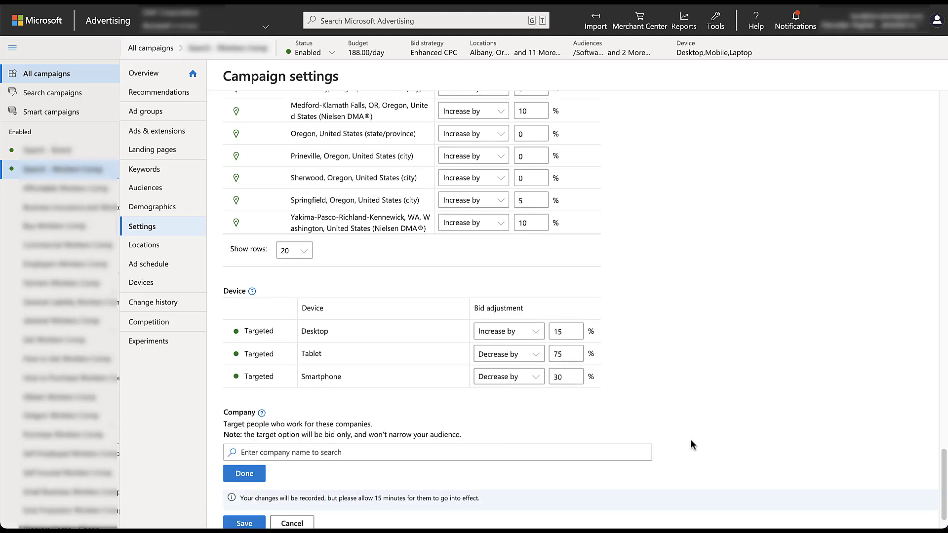
scroll("down", 3)
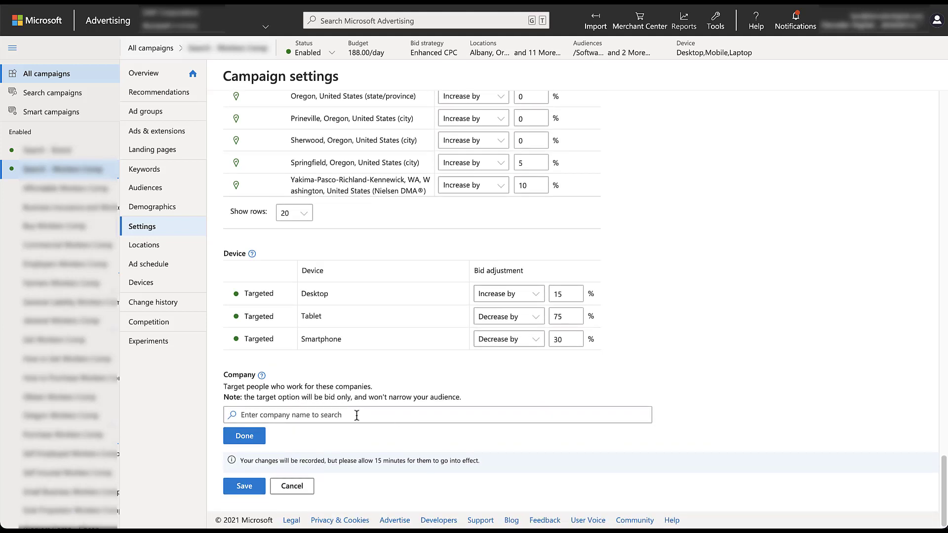
type("microsoft")
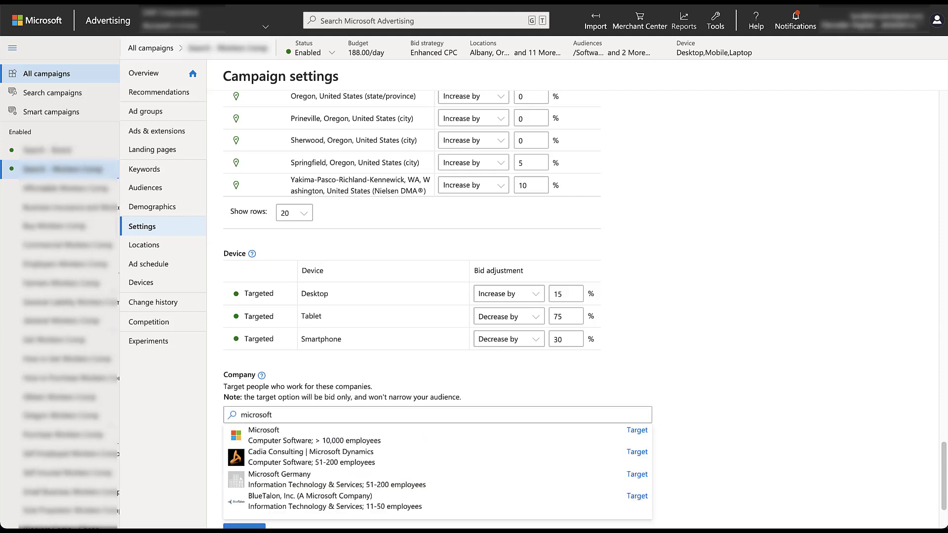
scroll("down", 3)
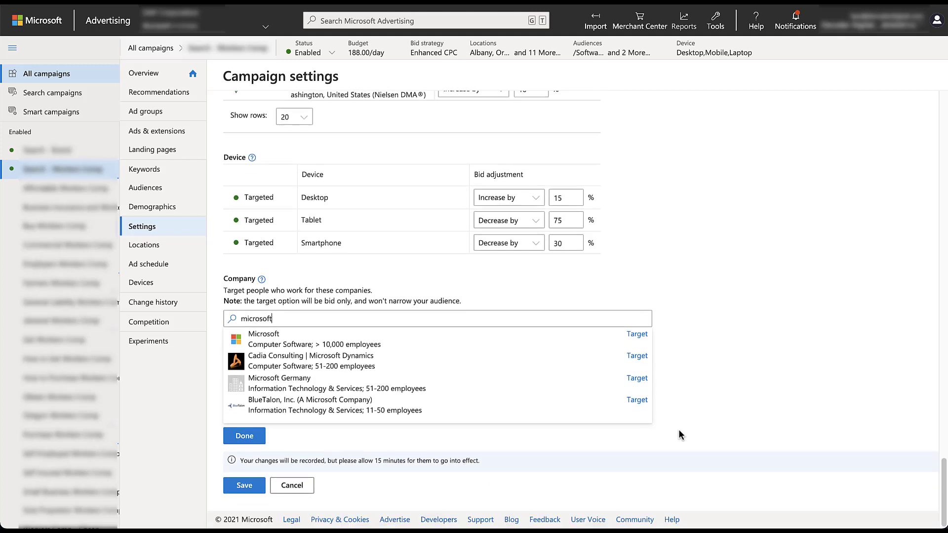
mouse_move(672, 342)
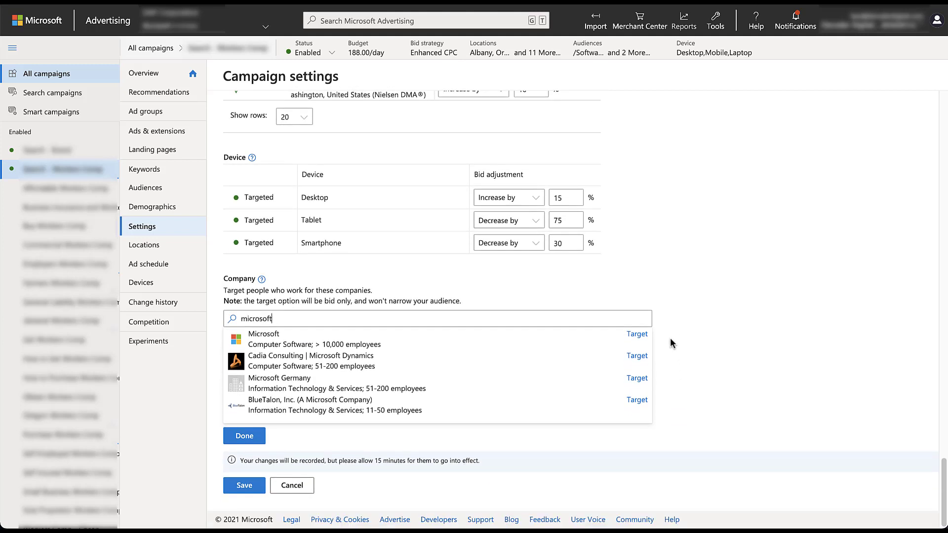
mouse_move(665, 408)
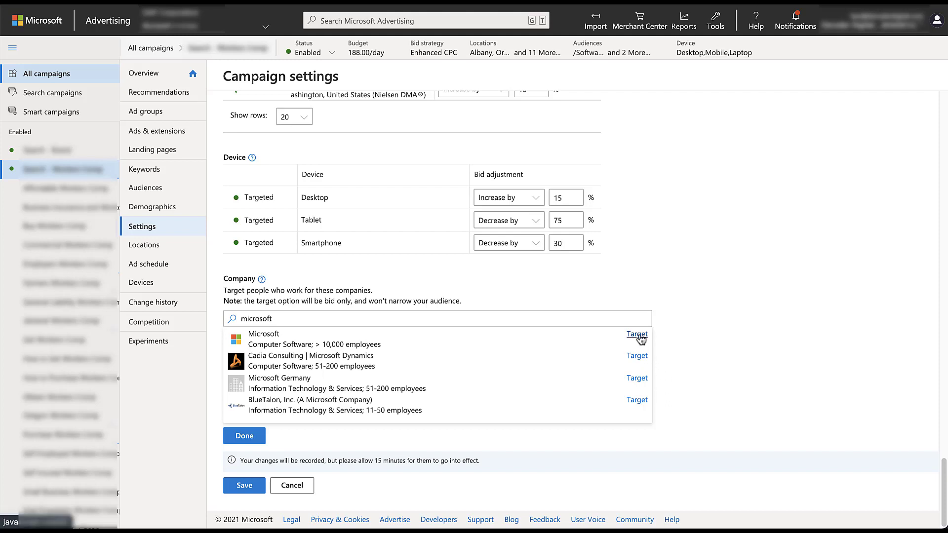
left_click(636, 335)
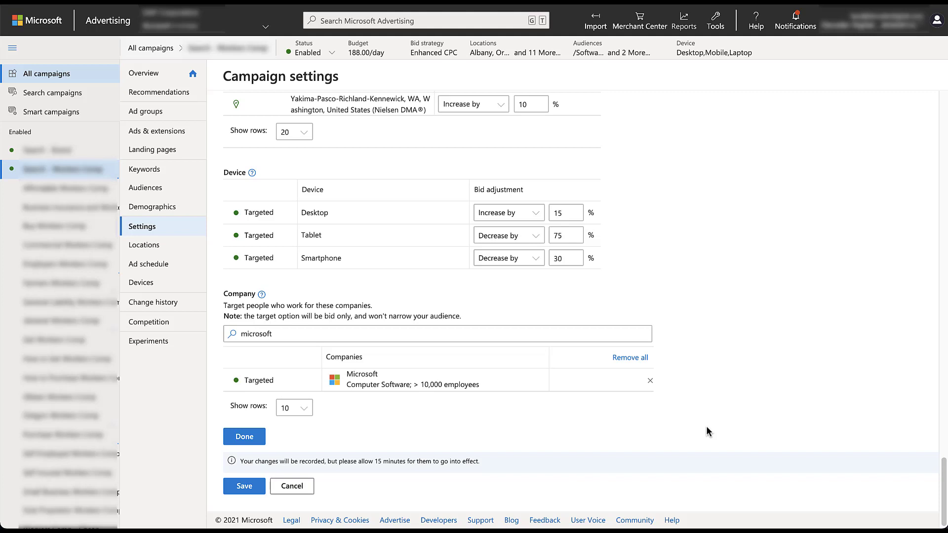
mouse_move(404, 451)
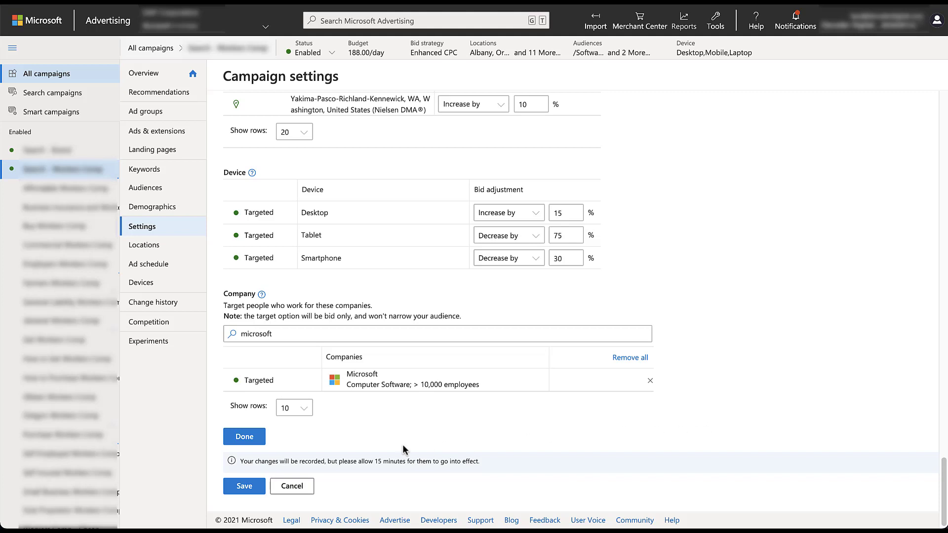
Step: Finish the company selection and set Microsoft's bid adjustment to 0% instead of 15%
left_click(243, 436)
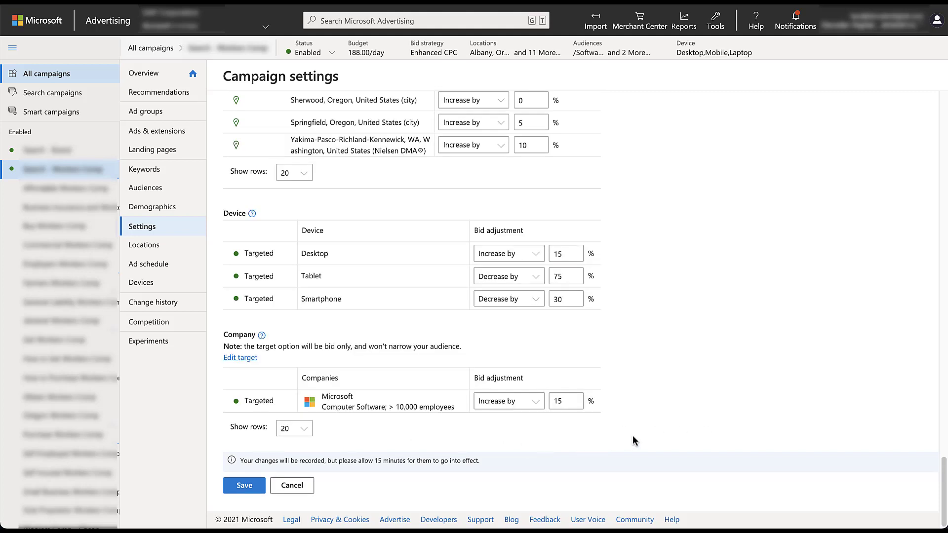
mouse_move(631, 328)
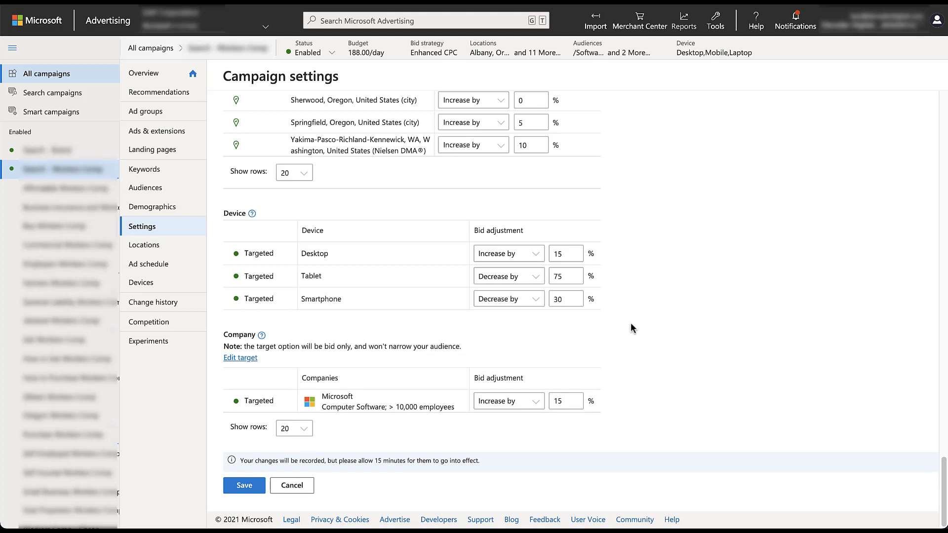
mouse_move(632, 372)
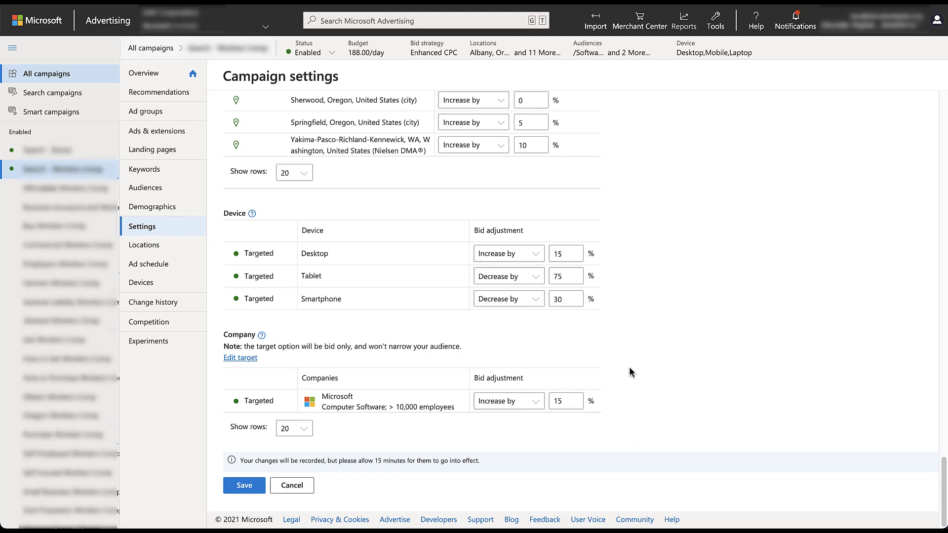
mouse_move(626, 405)
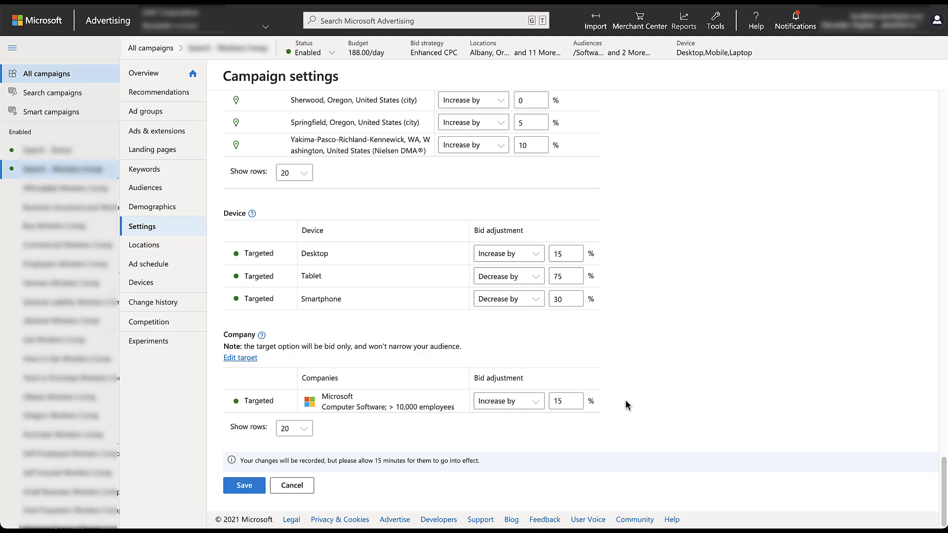
left_click(565, 401)
type("0")
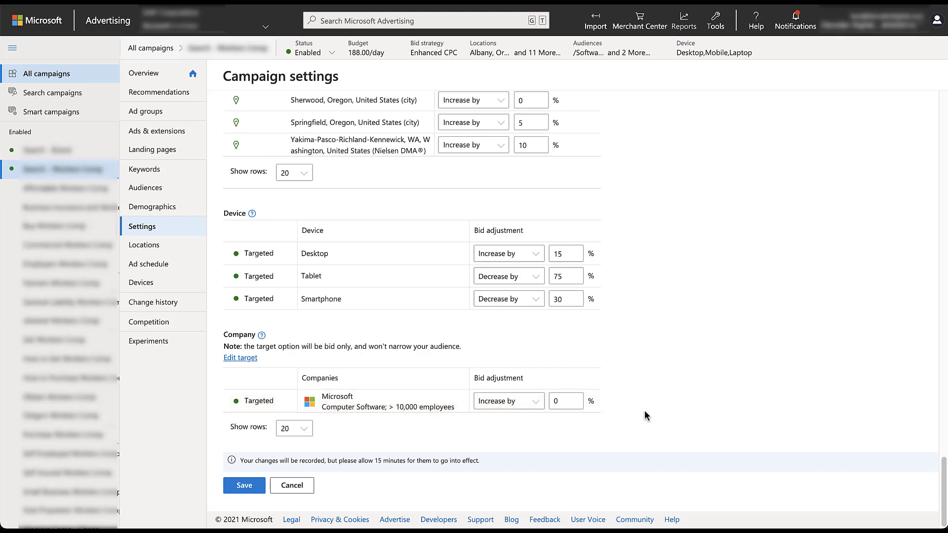
mouse_move(633, 405)
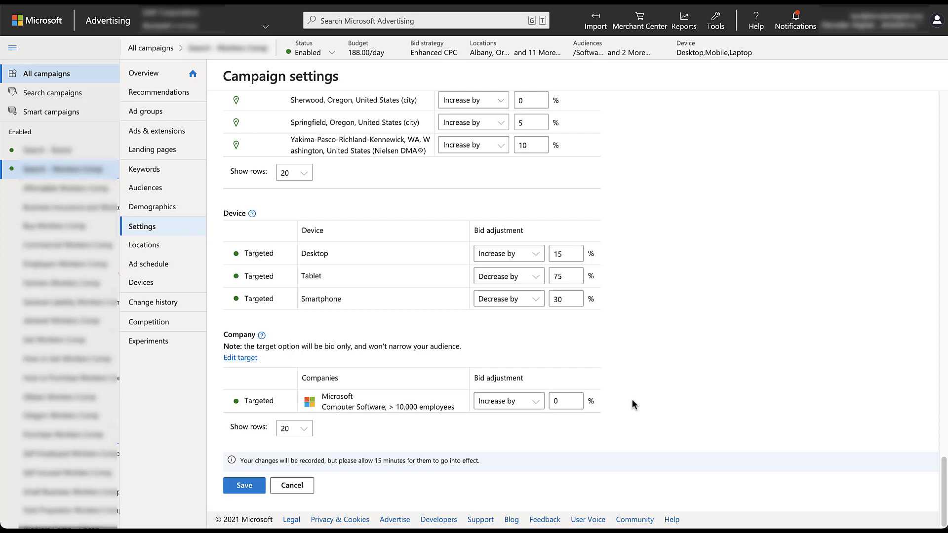
Step: Enable the Industry target category and target Manufacturing sub-industries like Aviation & Aerospace
scroll("up", 3)
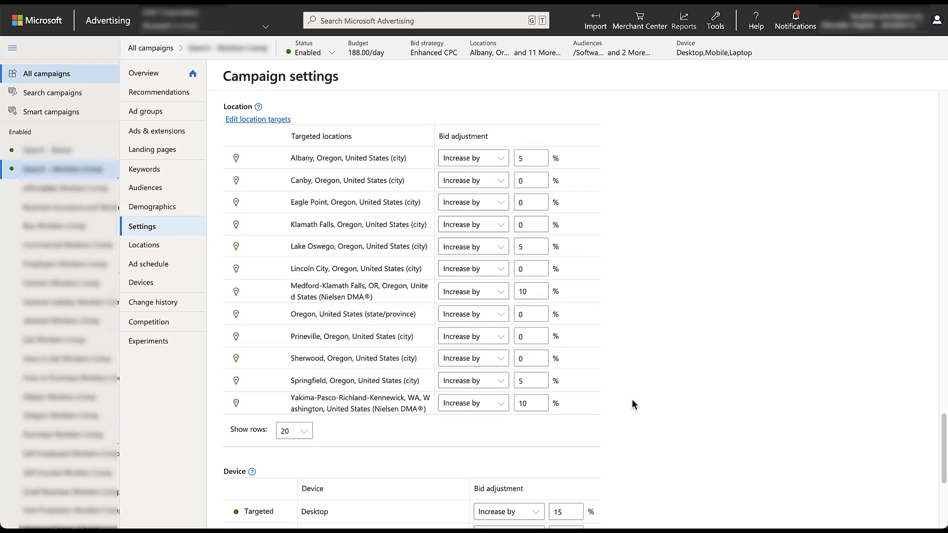
scroll("up", 3)
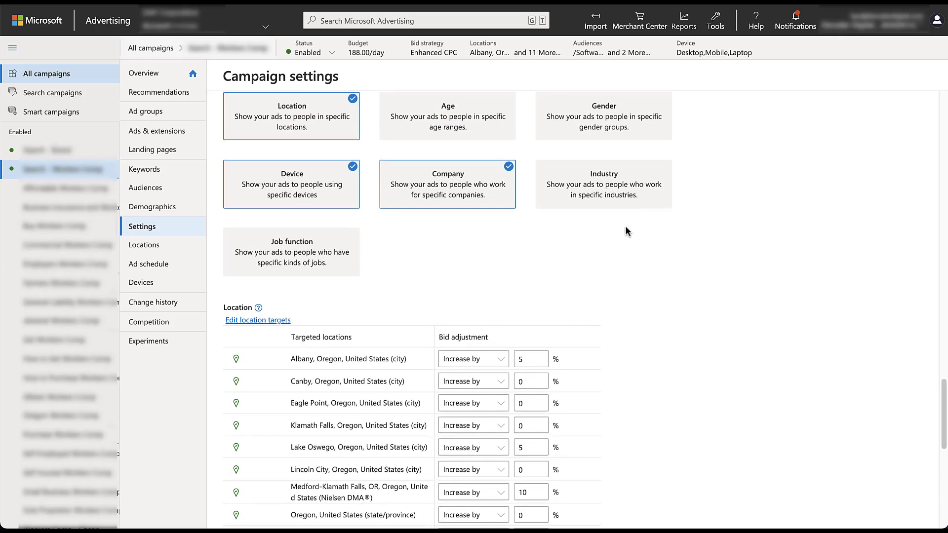
left_click(602, 184)
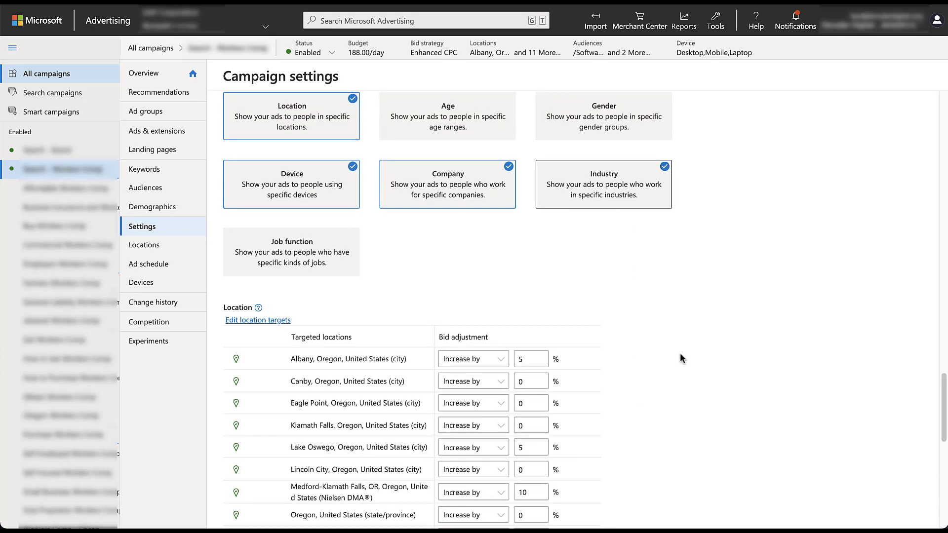
scroll("down", 3)
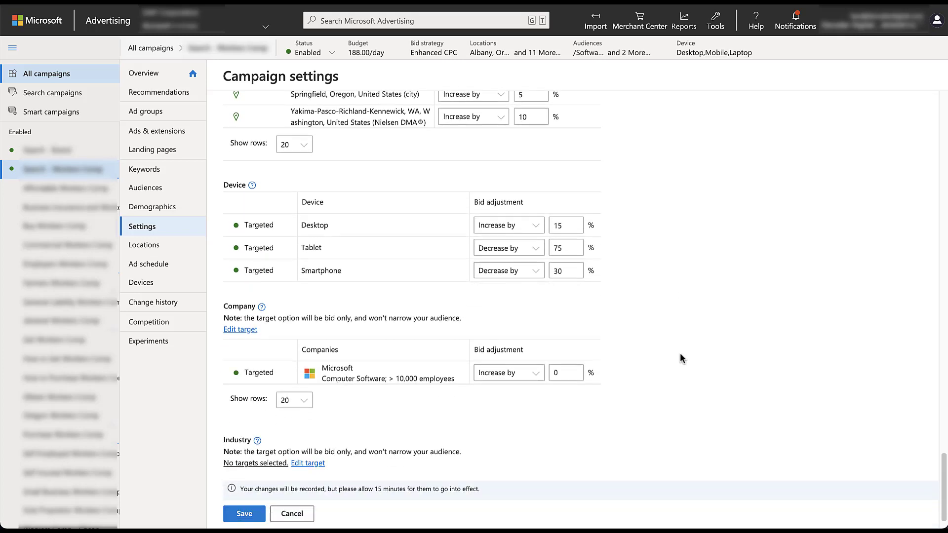
scroll("down", 3)
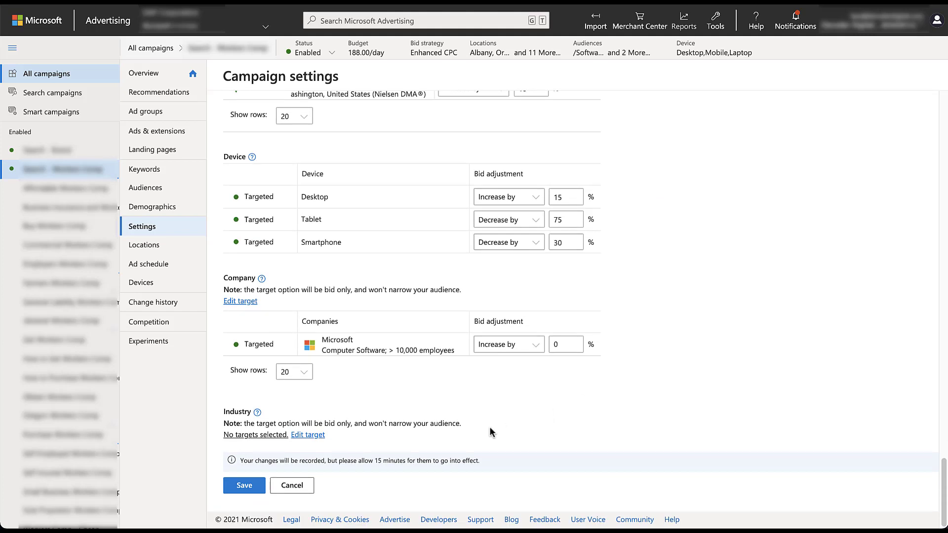
mouse_move(339, 437)
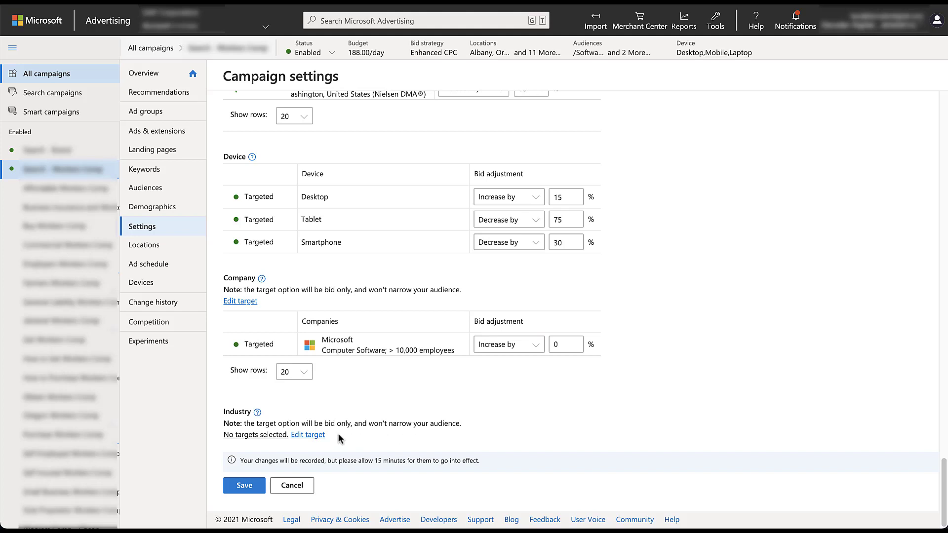
left_click(307, 434)
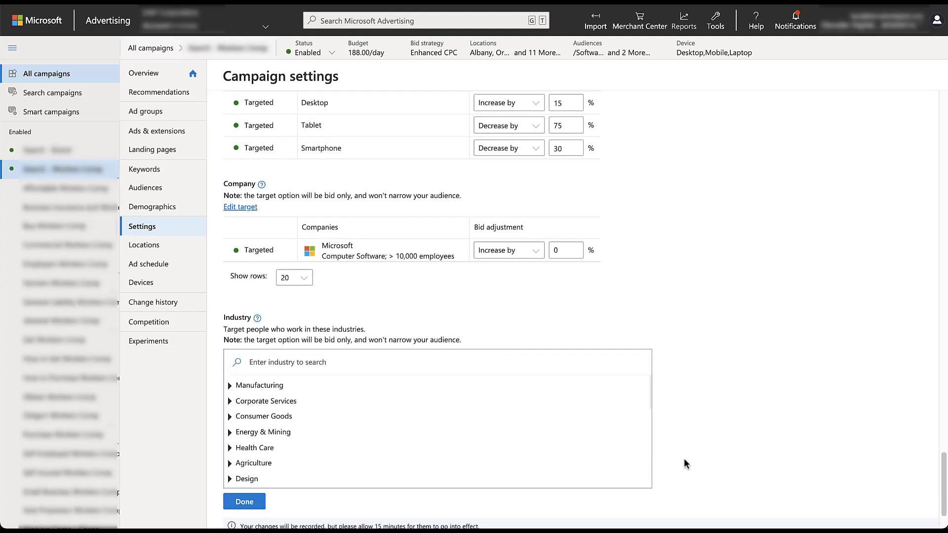
scroll("down", 3)
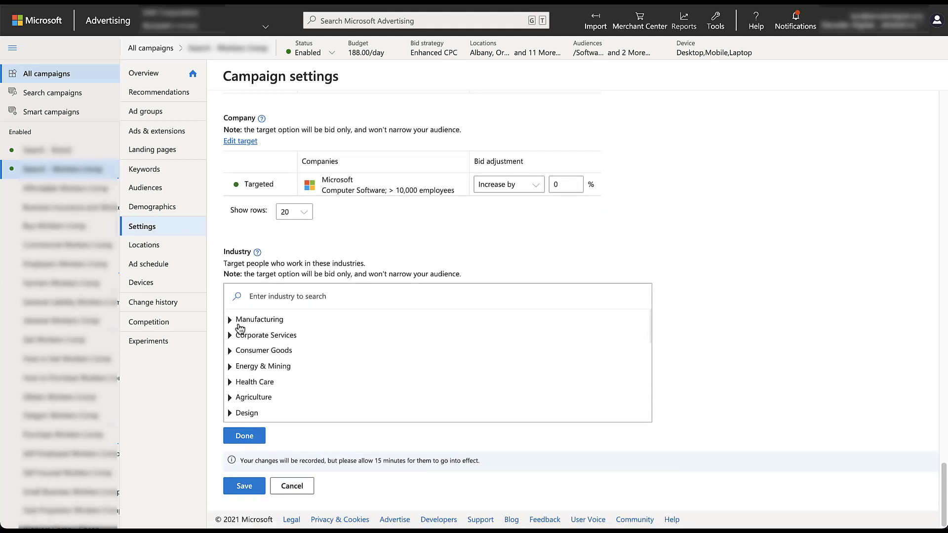
left_click(230, 319)
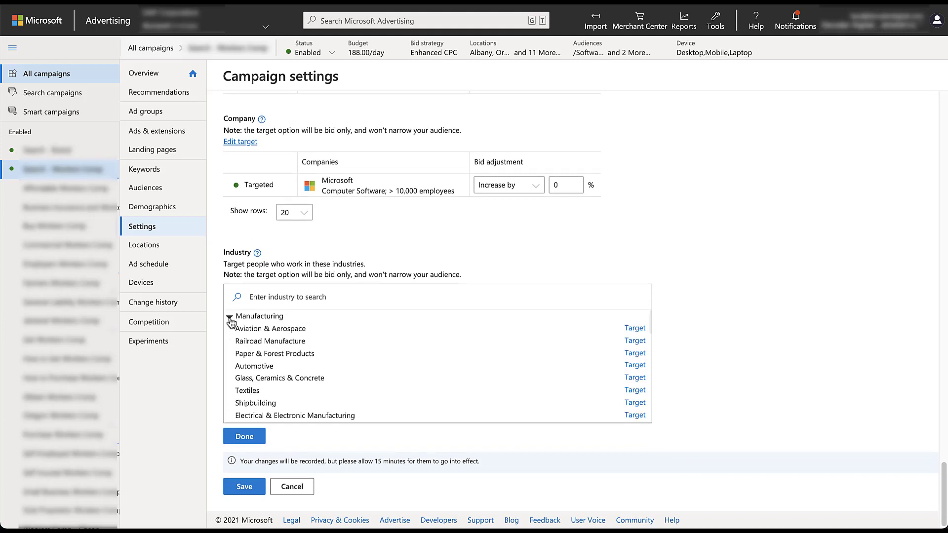
mouse_move(601, 338)
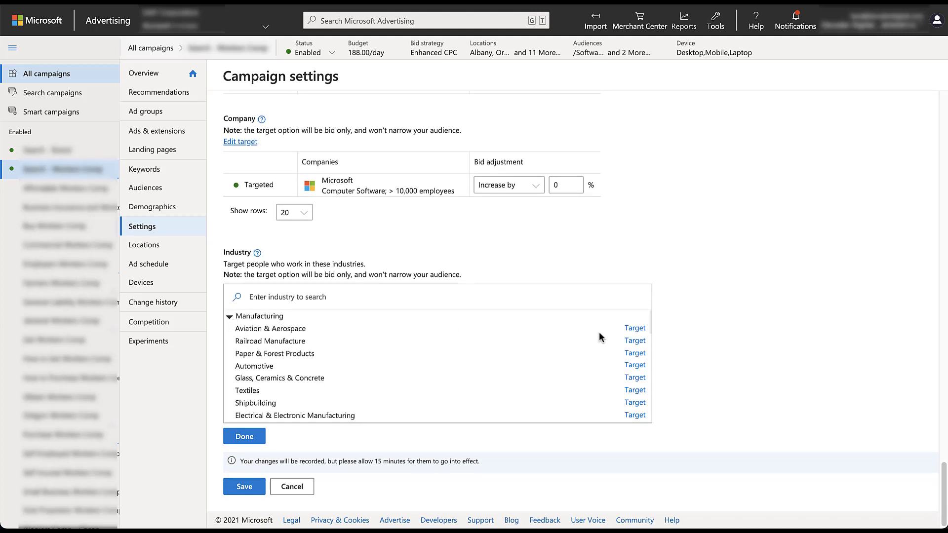
left_click(635, 341)
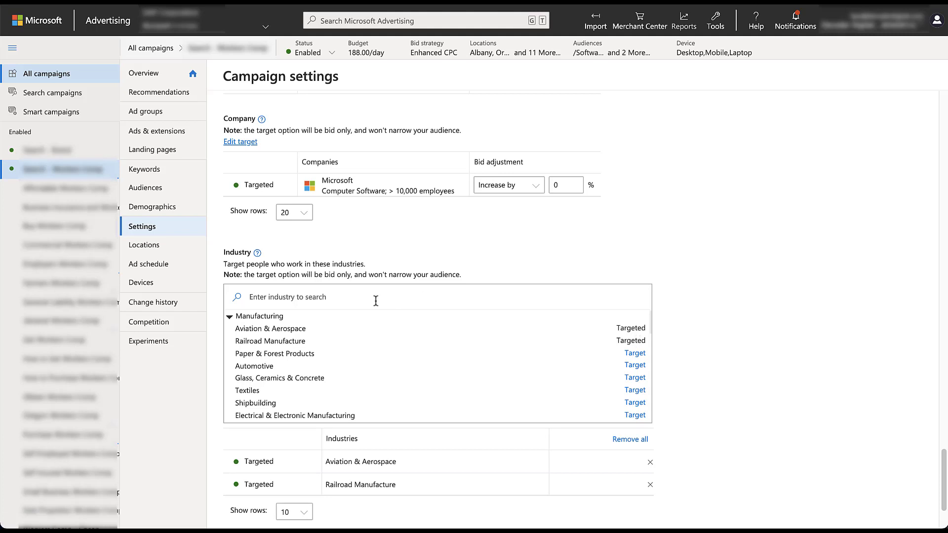
Step: Search 'insurance' and target Insurance, then remove Aviation & Aerospace and Railroad Manufacture
type("ins")
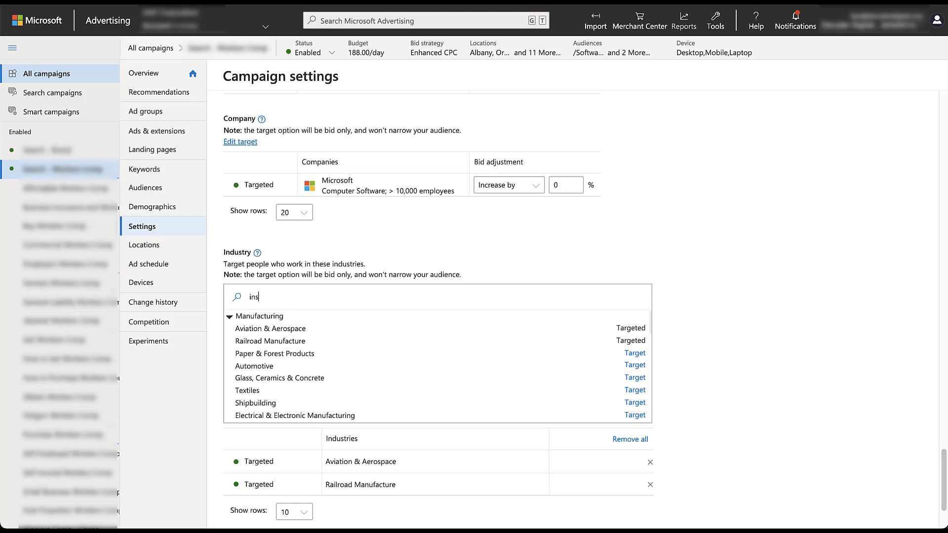
type("urance")
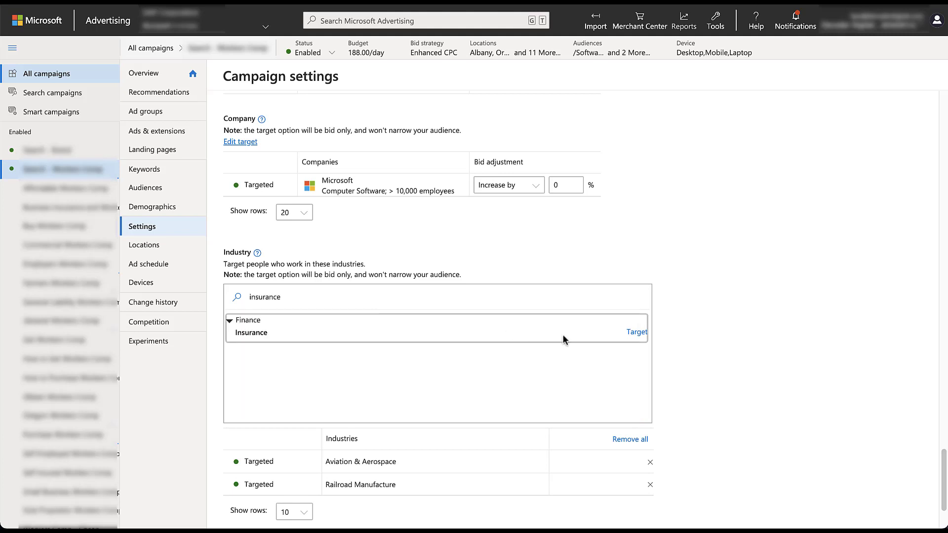
mouse_move(635, 332)
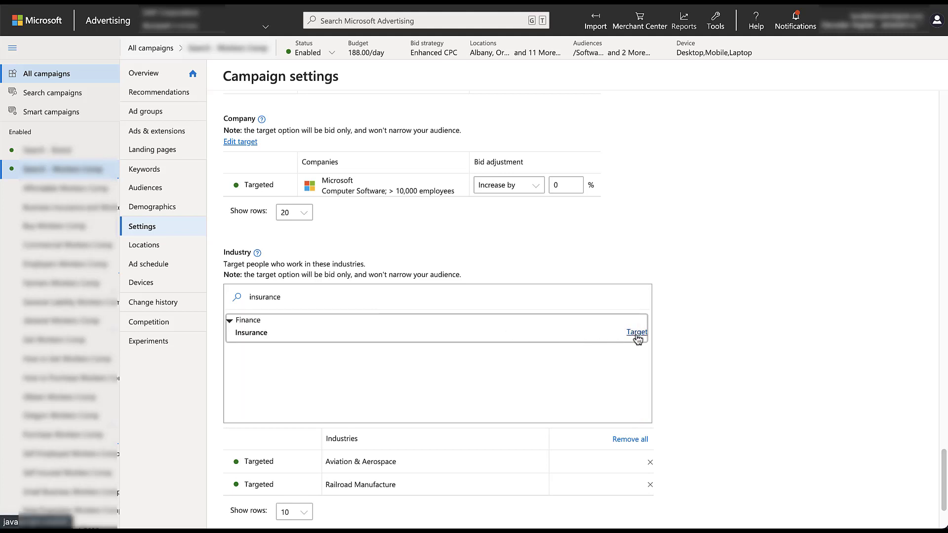
left_click(636, 332)
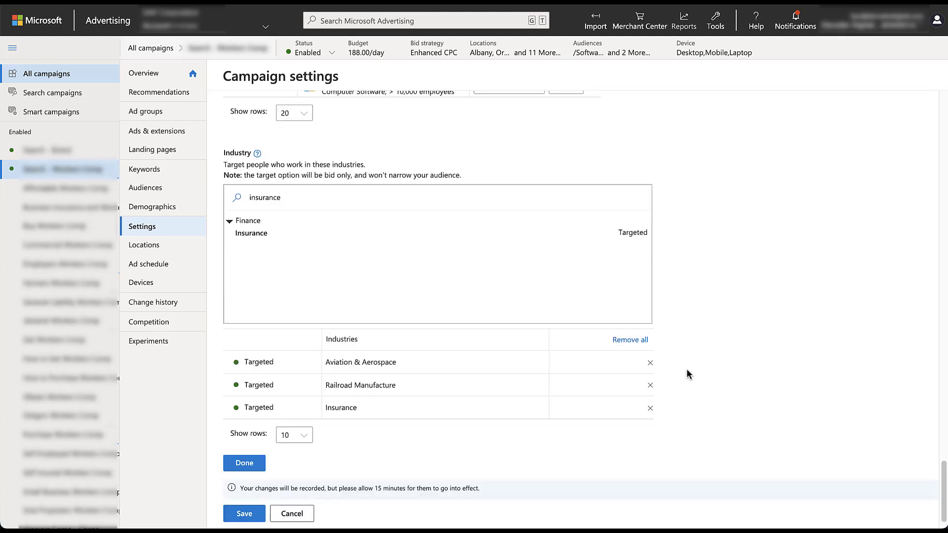
left_click(650, 363)
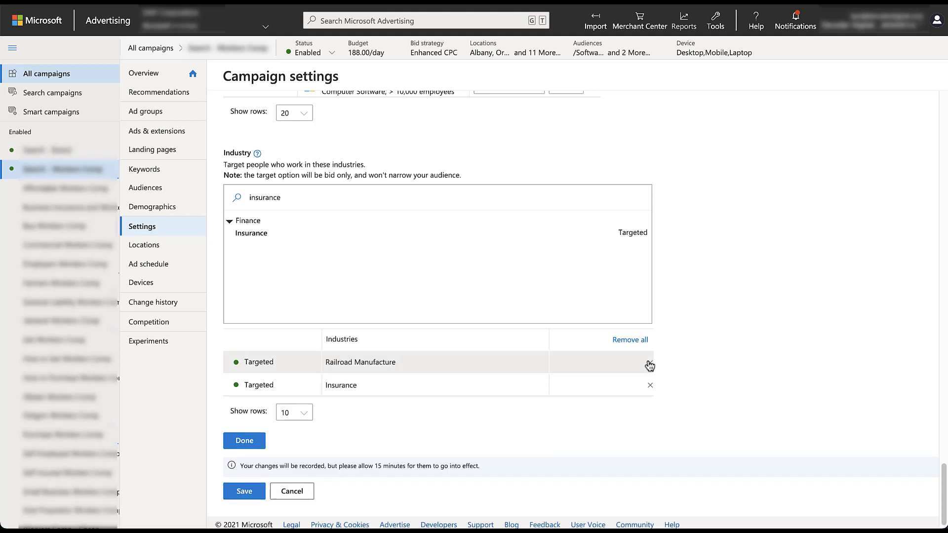
left_click(649, 362)
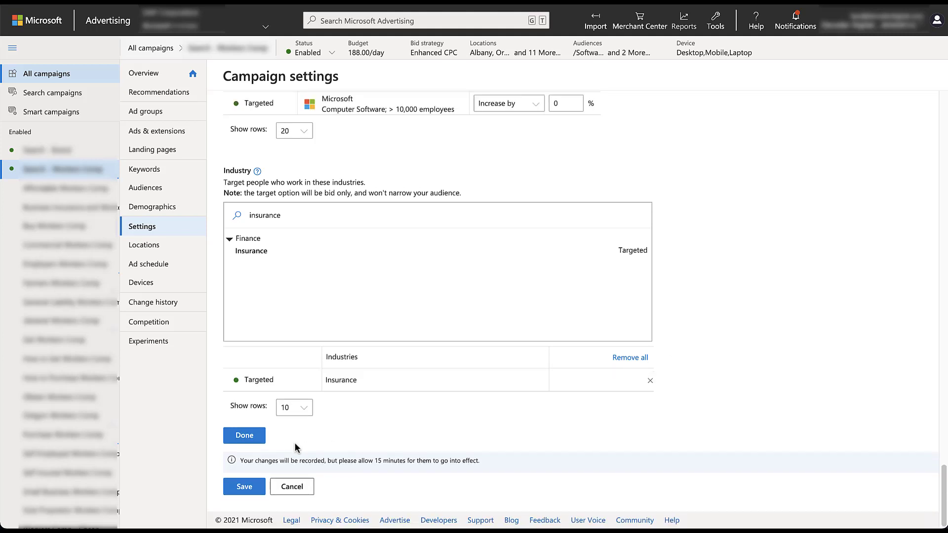
Step: Finish choosing industries so Insurance shows with its bid adjustment
left_click(244, 436)
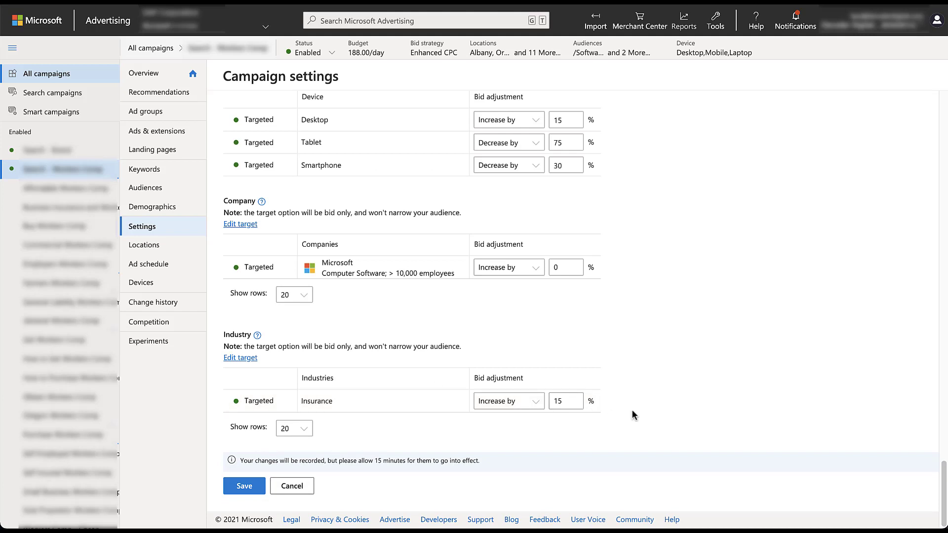
mouse_move(643, 410)
type("0")
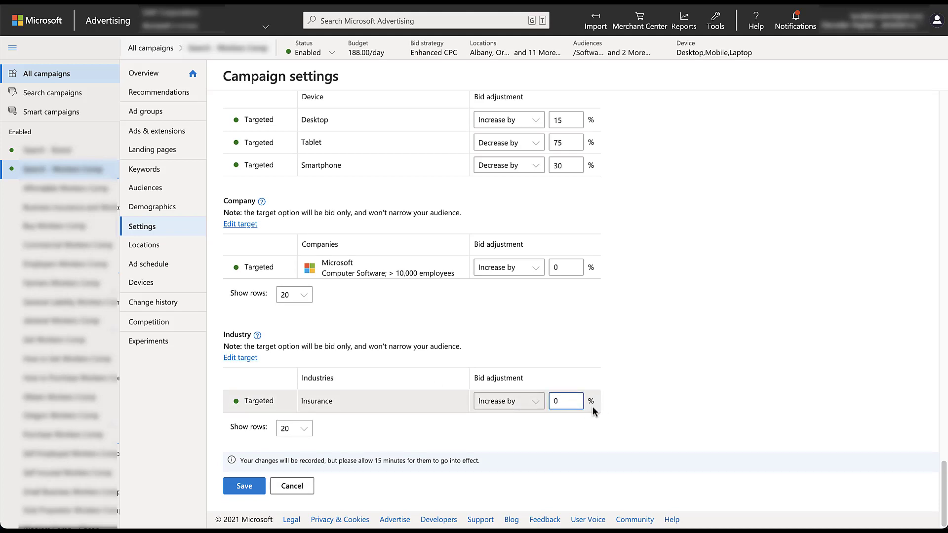
mouse_move(631, 410)
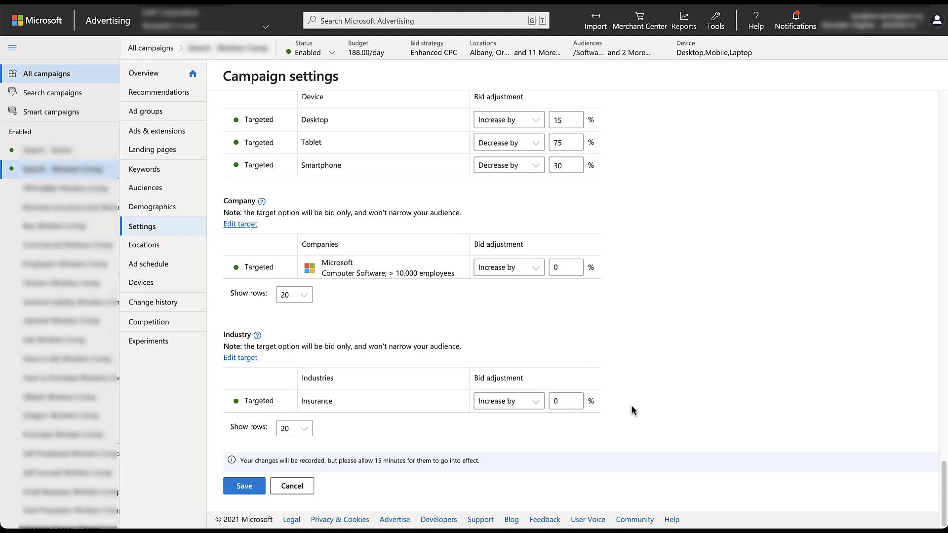
Step: Review the Company, Industry and new Job function sections after adding Job function targeting
scroll("up", 3)
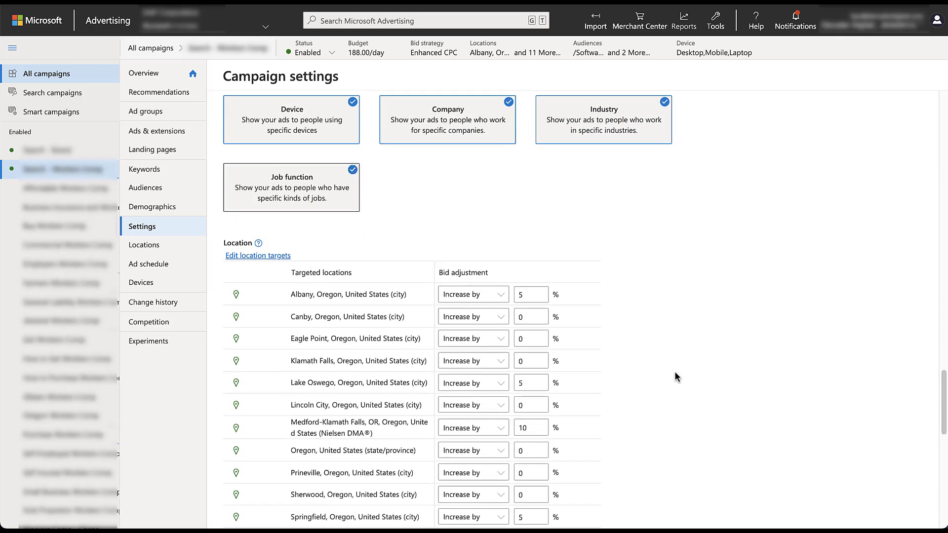
scroll("down", 3)
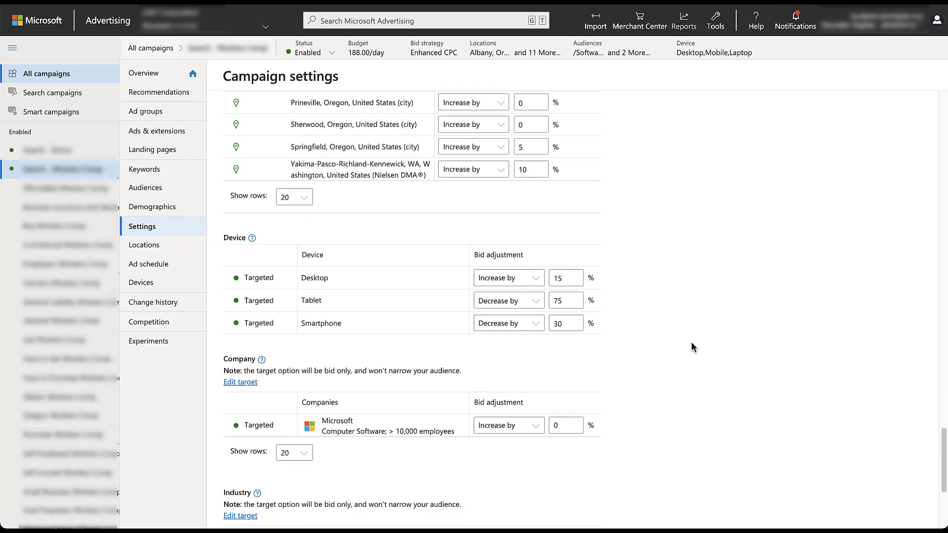
scroll("down", 3)
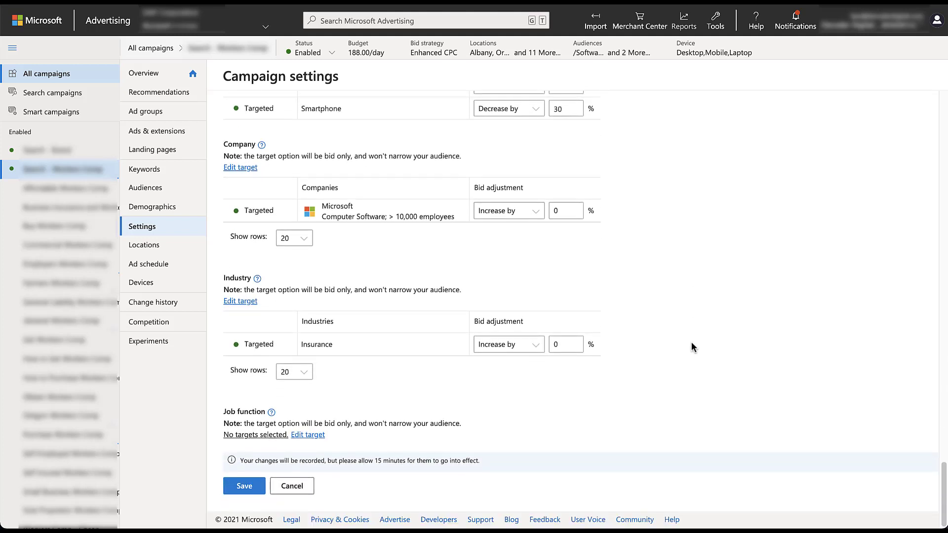
mouse_move(627, 378)
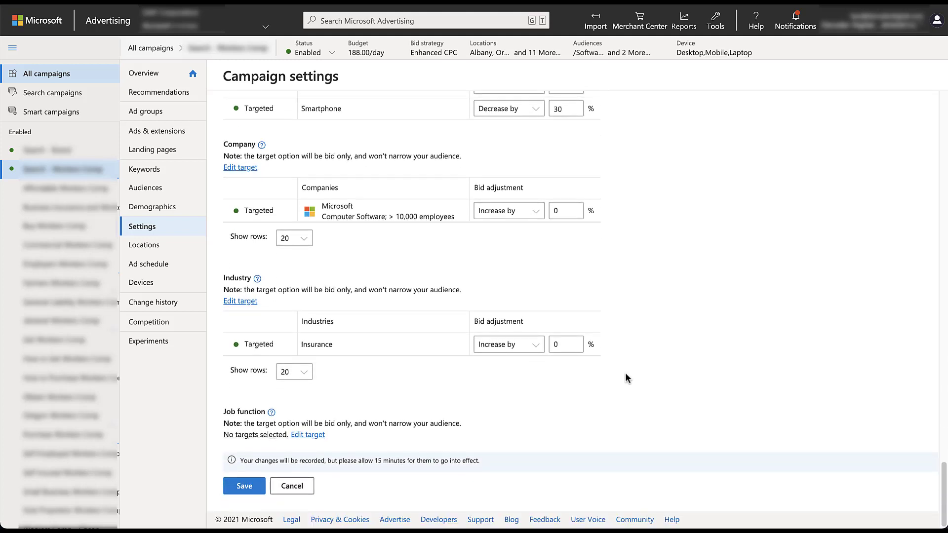
mouse_move(478, 432)
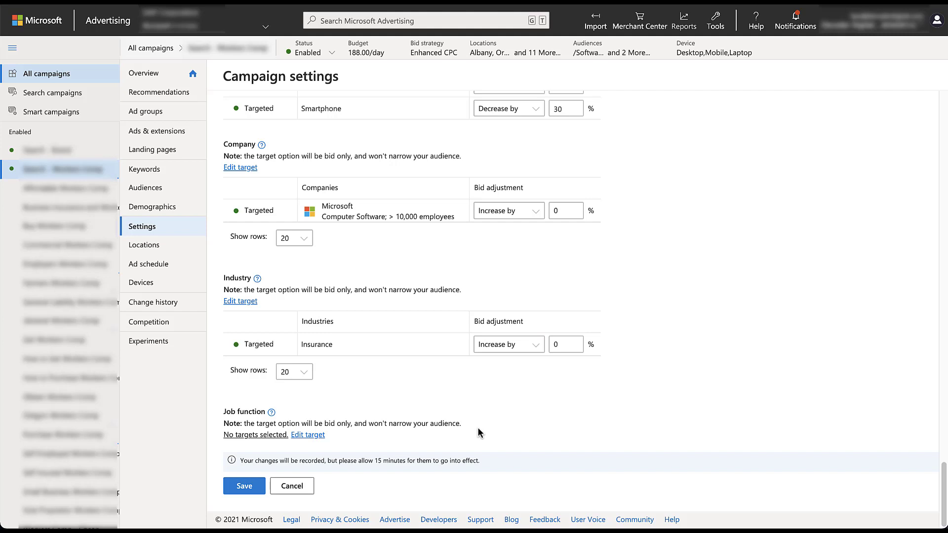
Step: Target the Operations job function with its default 15% bid increase
left_click(307, 434)
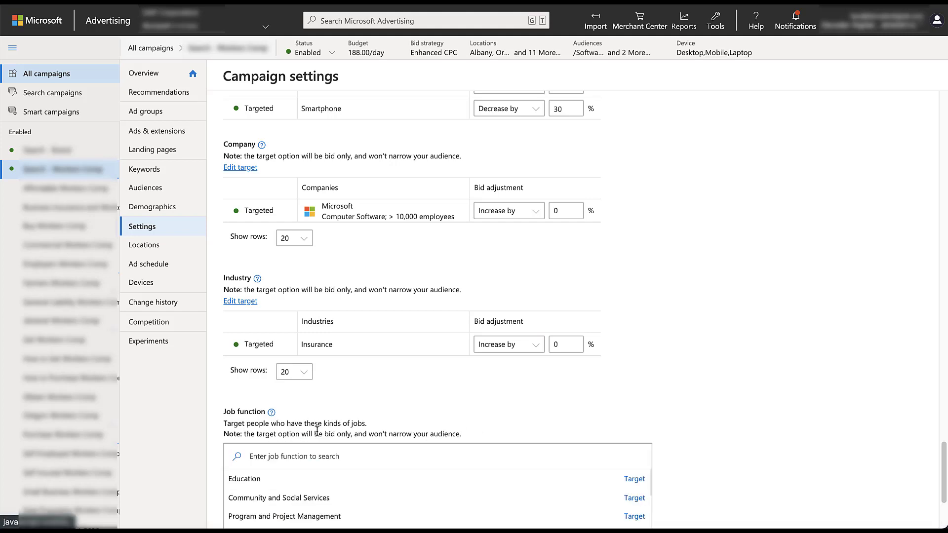
scroll("down", 3)
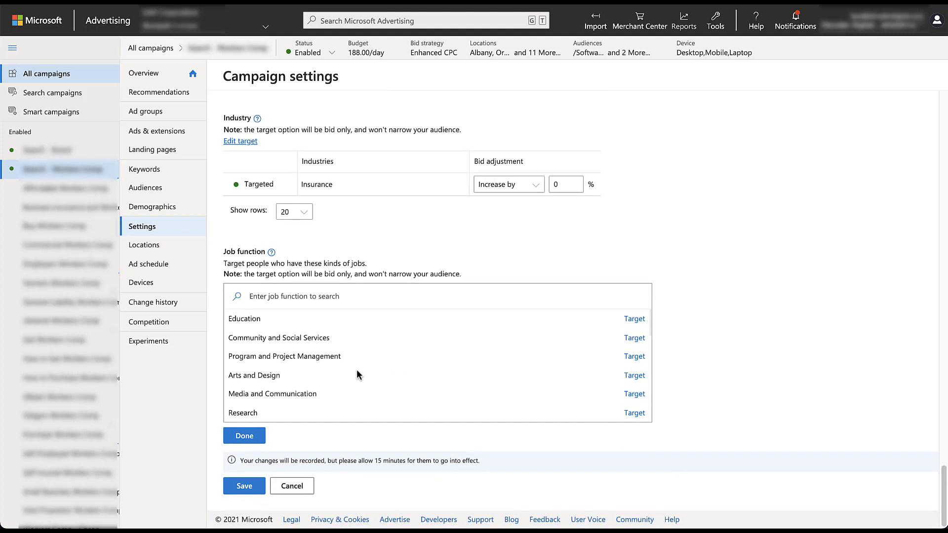
scroll("down", 3)
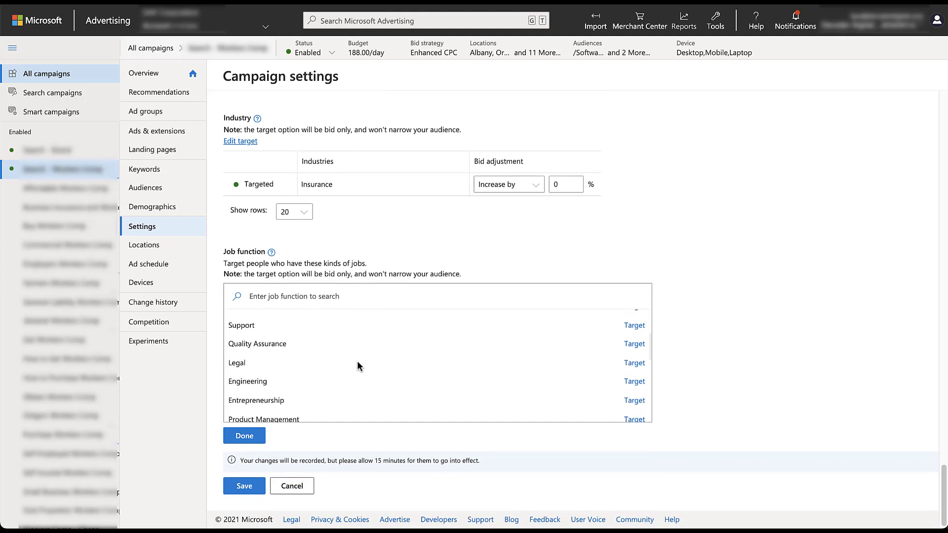
scroll("down", 3)
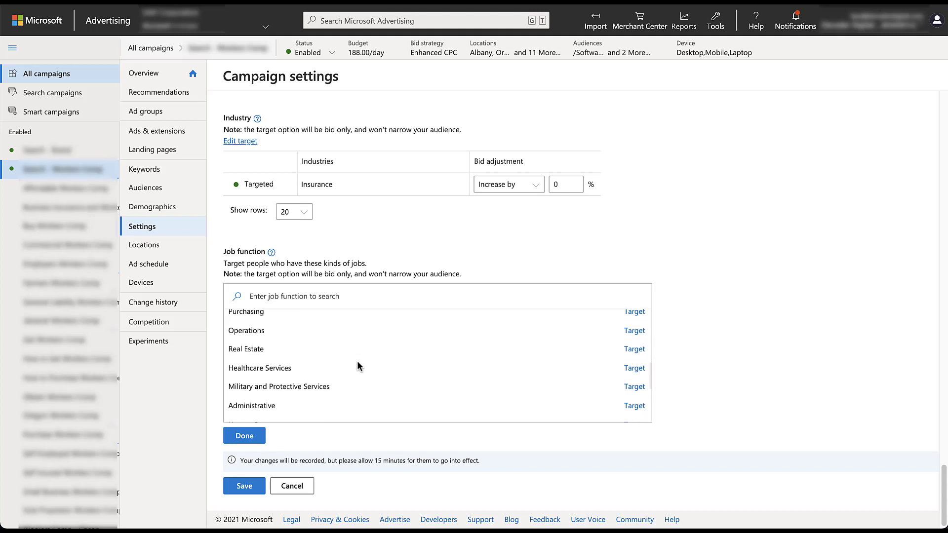
scroll("down", 3)
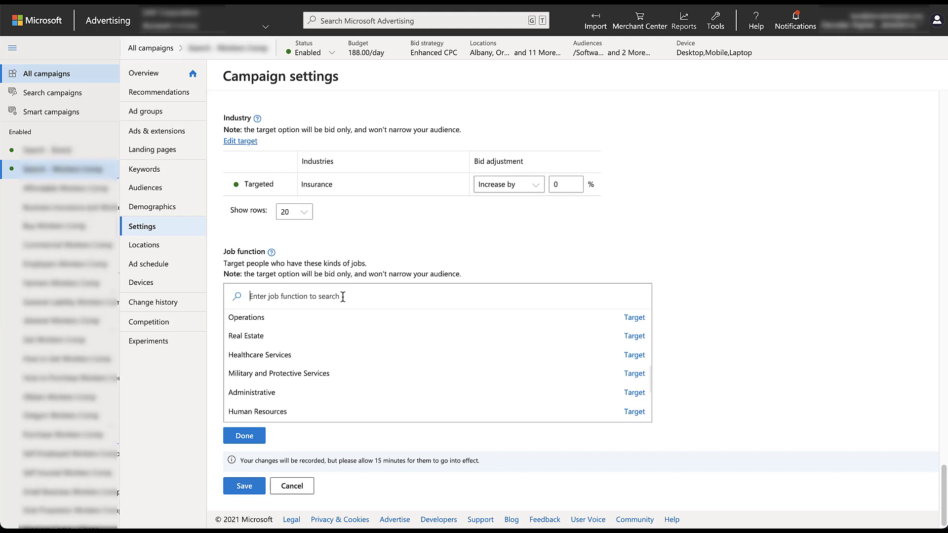
mouse_move(634, 317)
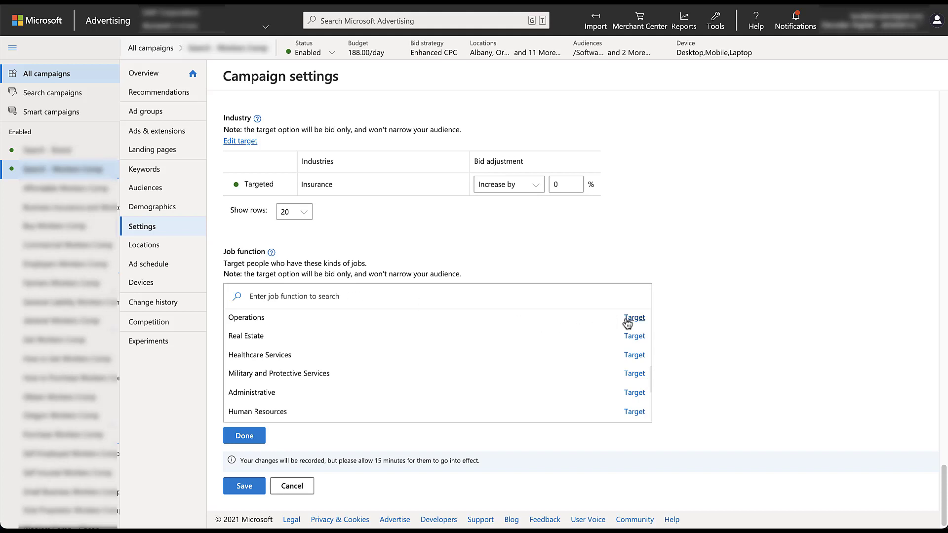
left_click(633, 317)
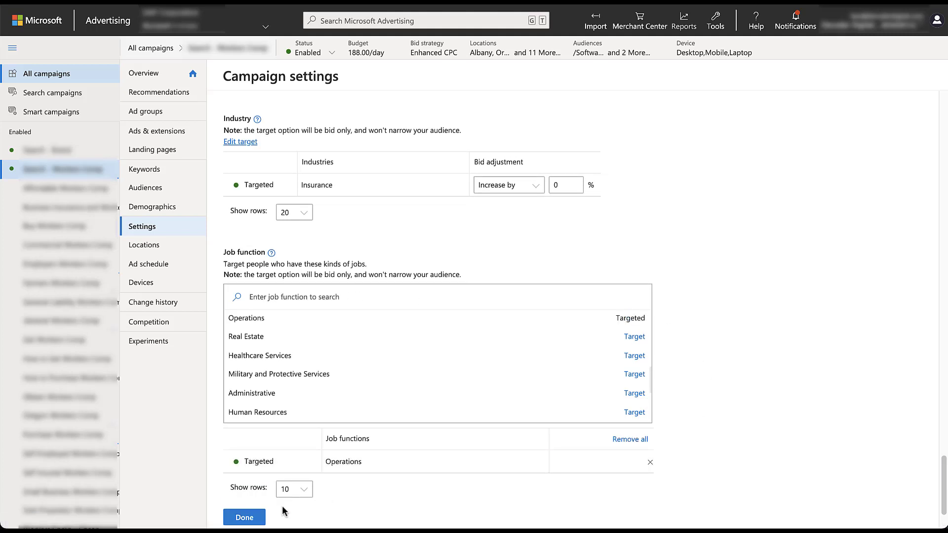
left_click(244, 516)
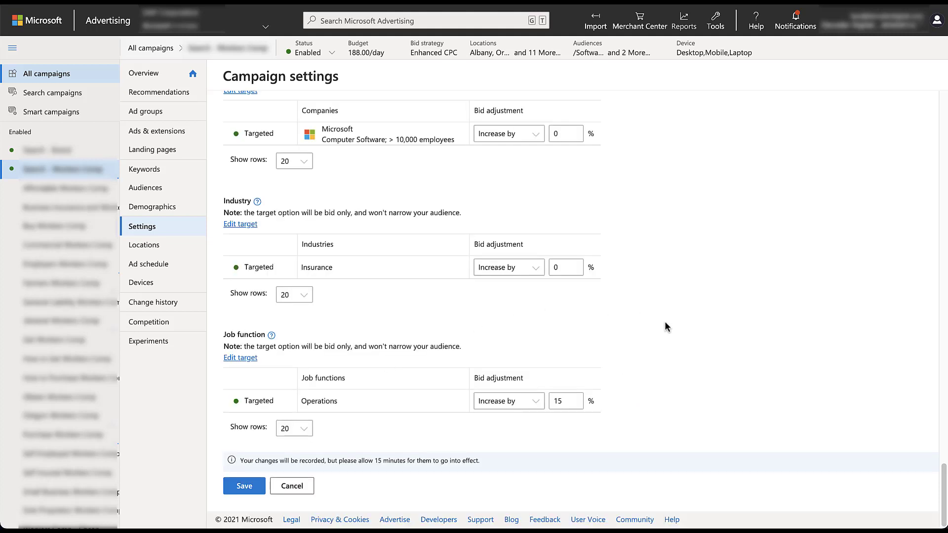
mouse_move(623, 402)
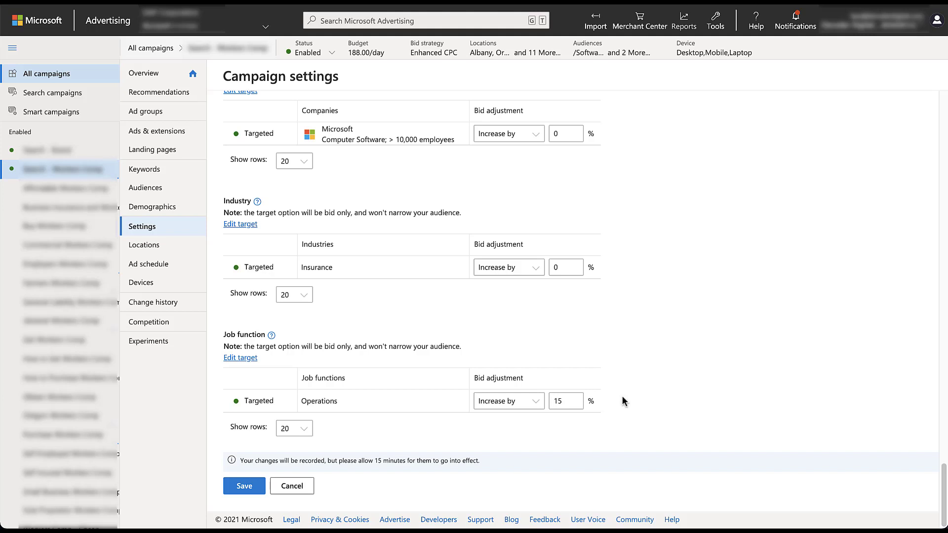
Step: Remove Microsoft from the company targets, leaving no companies selected
scroll("up", 3)
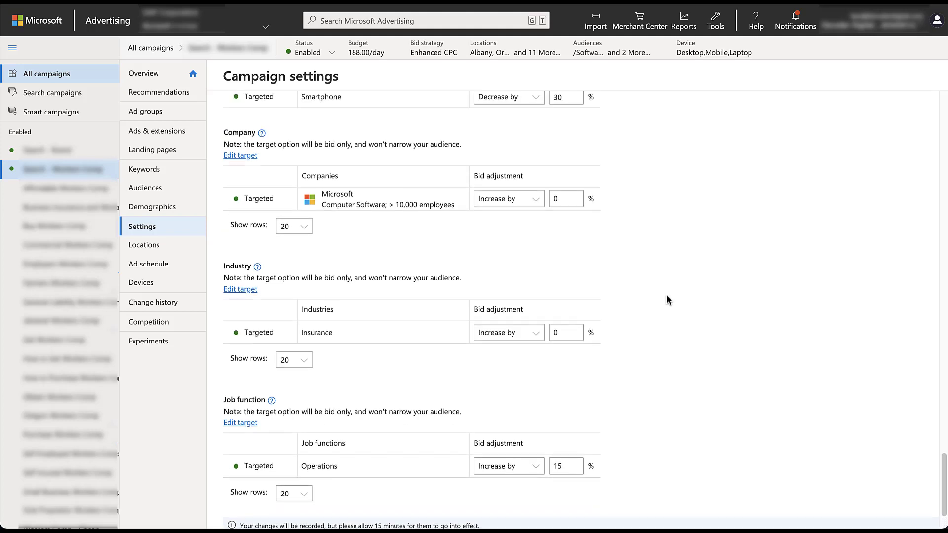
scroll("down", 3)
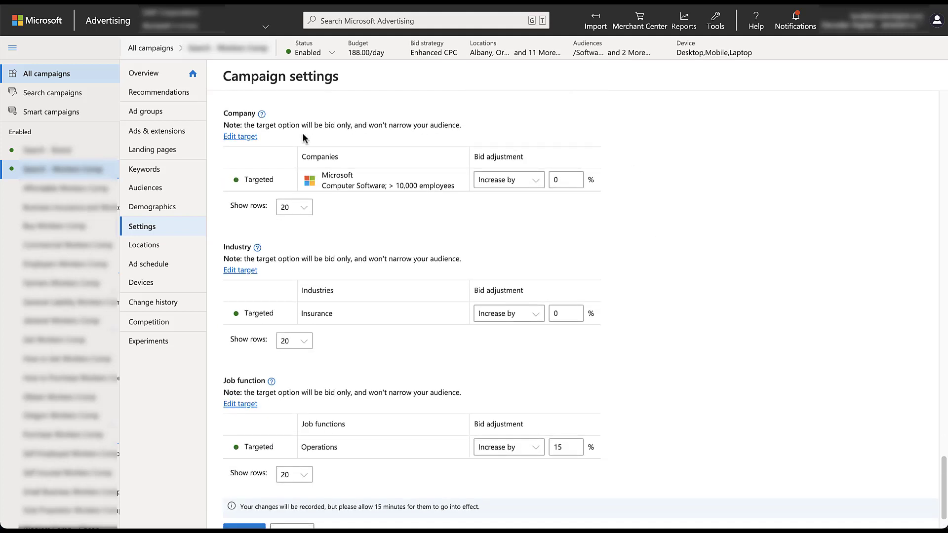
left_click(240, 137)
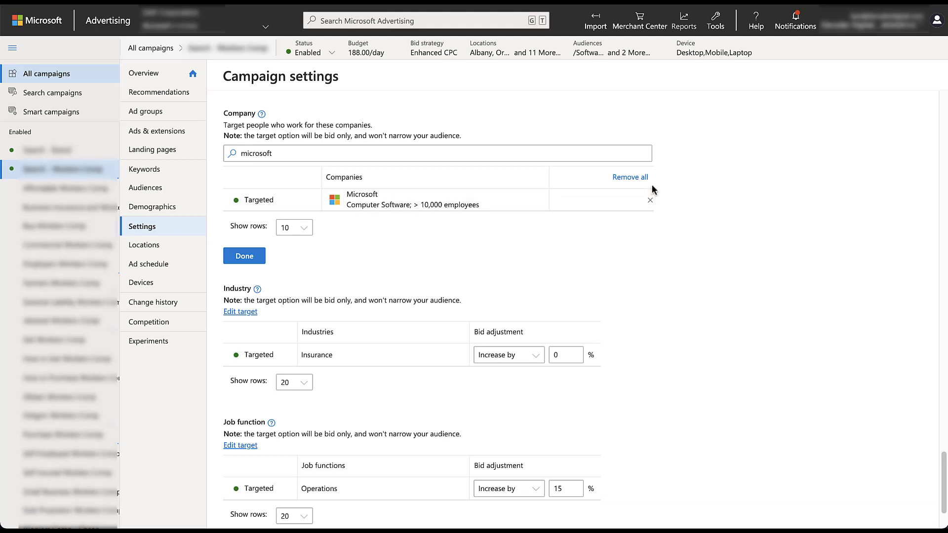
mouse_move(645, 210)
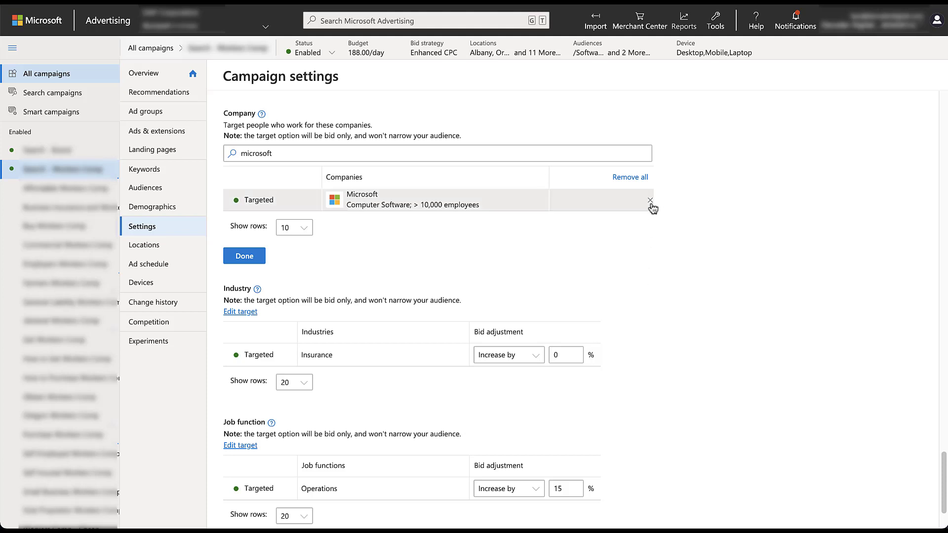
left_click(650, 200)
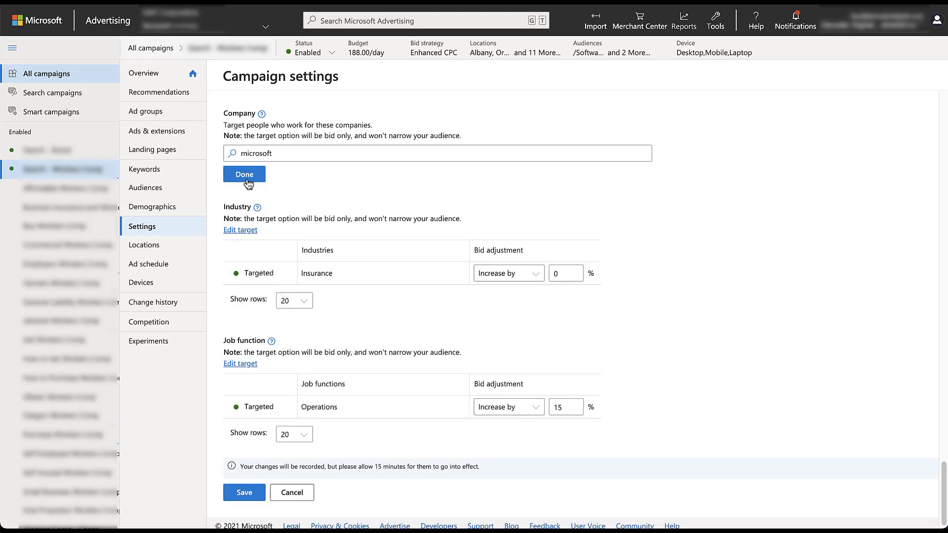
left_click(244, 174)
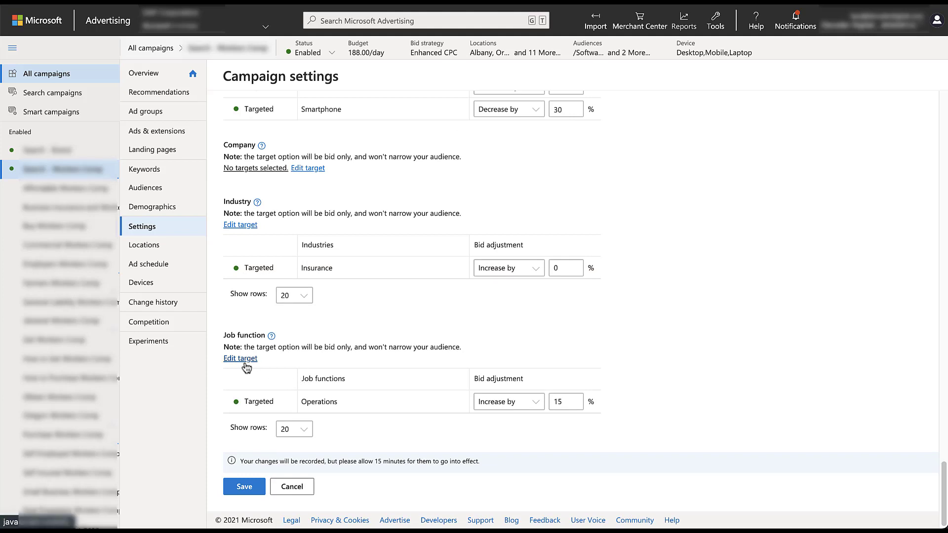
Step: Remove Operations from the Job function targets, leaving no job function selected
left_click(239, 358)
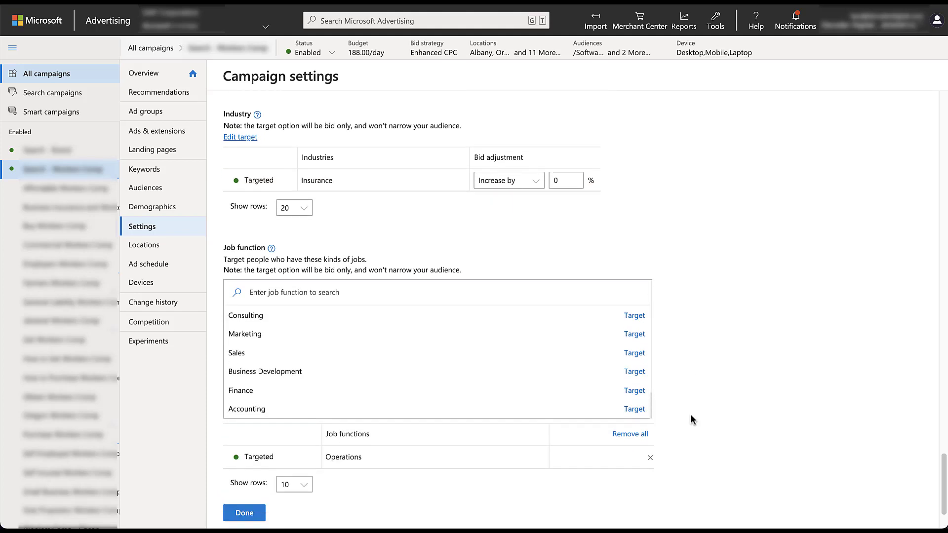
scroll("down", 3)
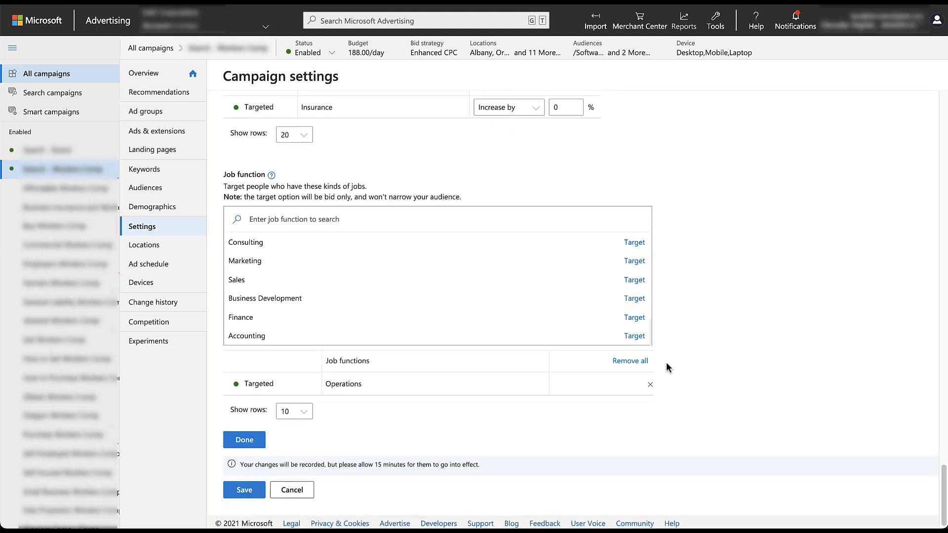
left_click(243, 439)
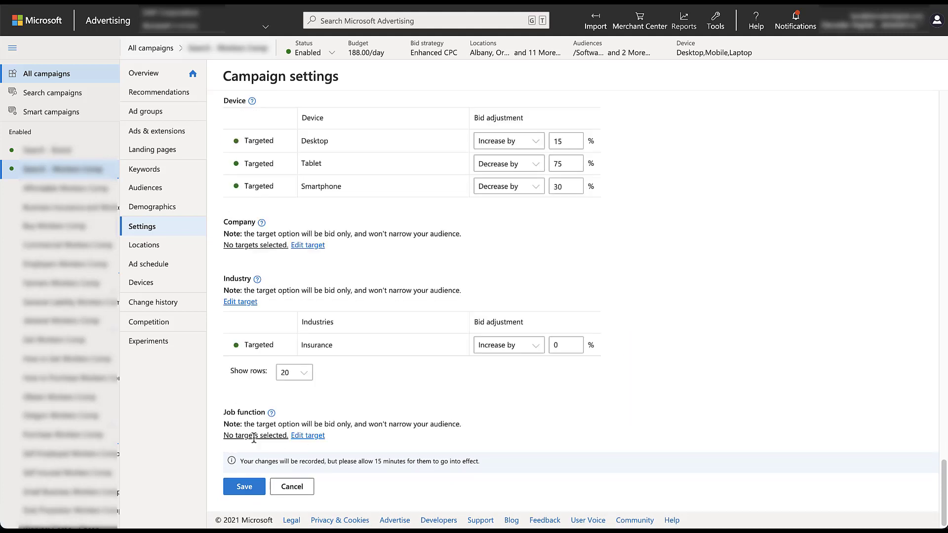
mouse_move(658, 293)
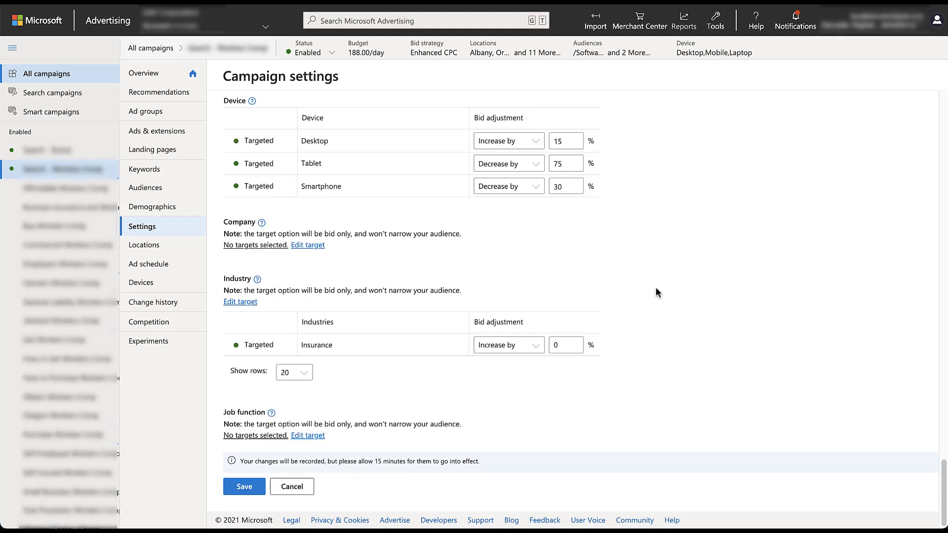
mouse_move(737, 391)
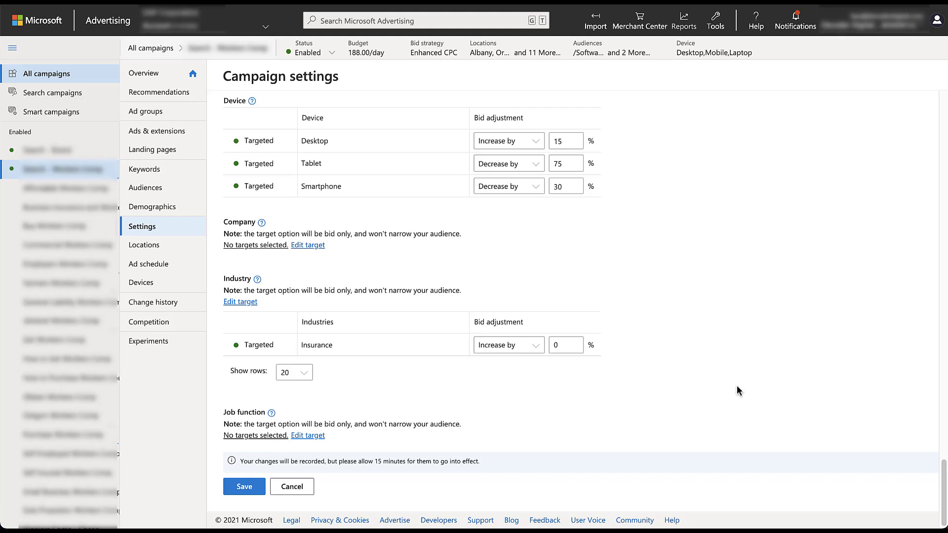
mouse_move(350, 332)
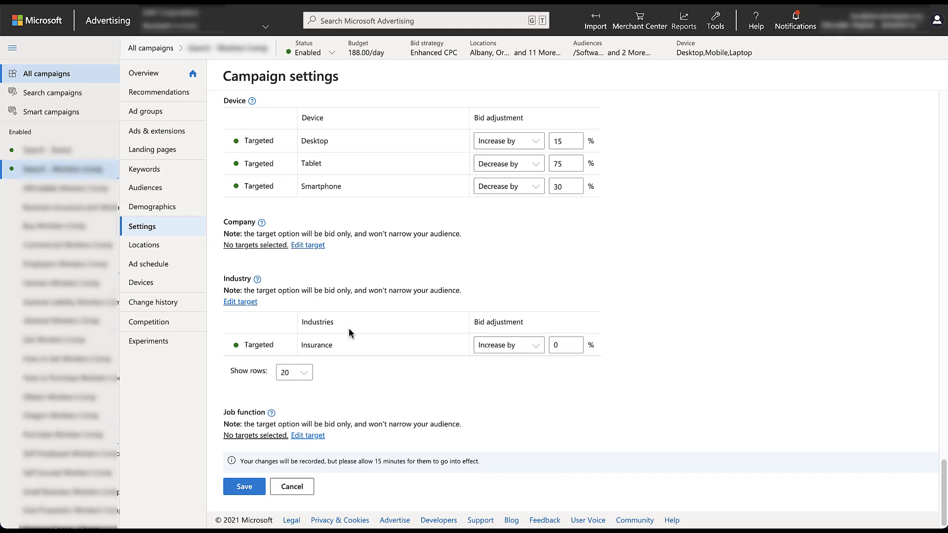
mouse_move(449, 375)
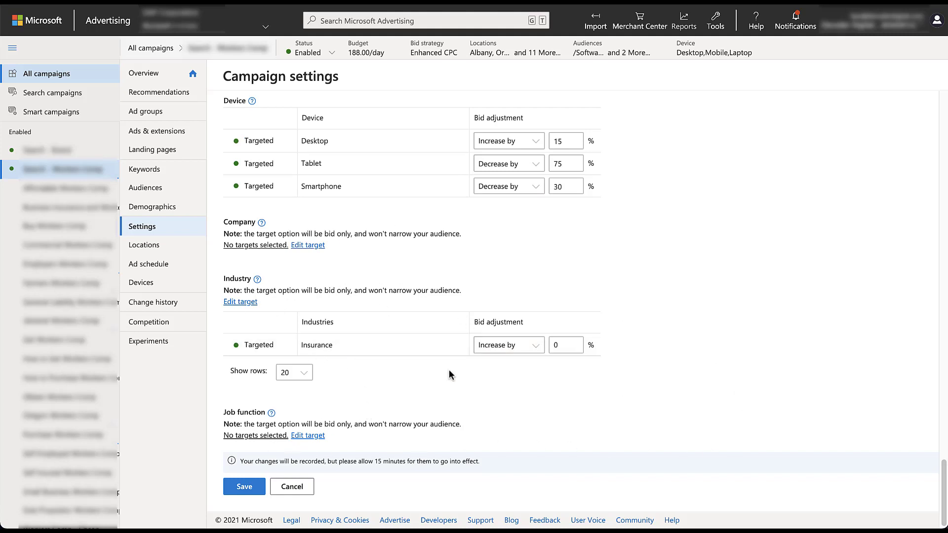
mouse_move(476, 377)
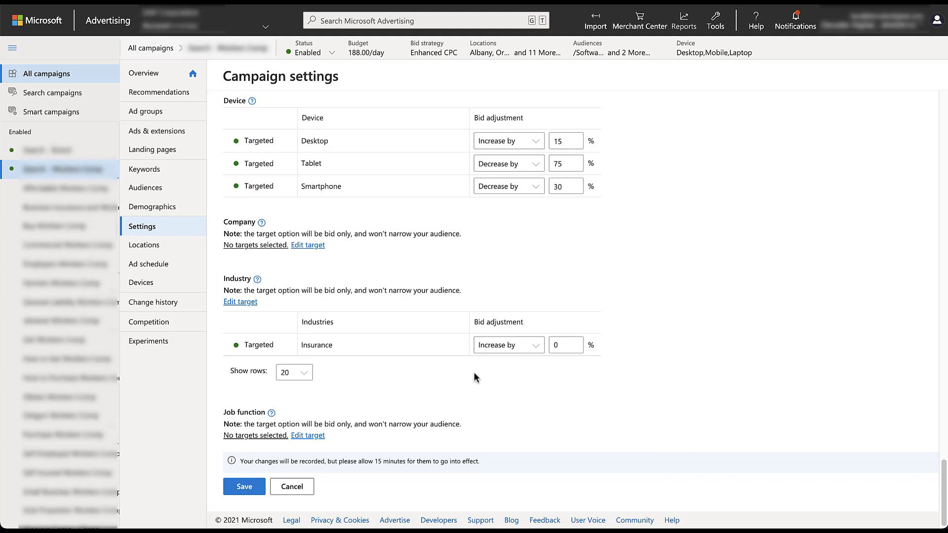
left_click(146, 111)
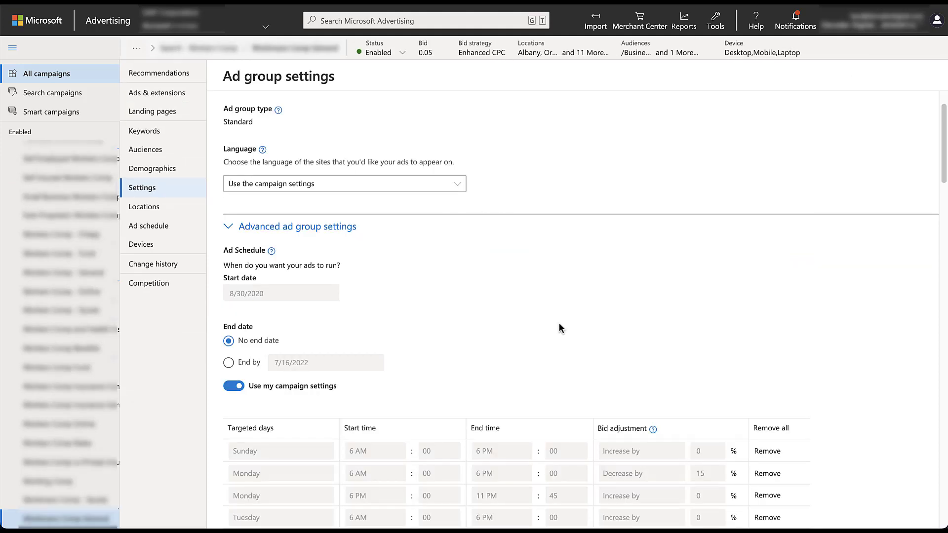
scroll("down", 3)
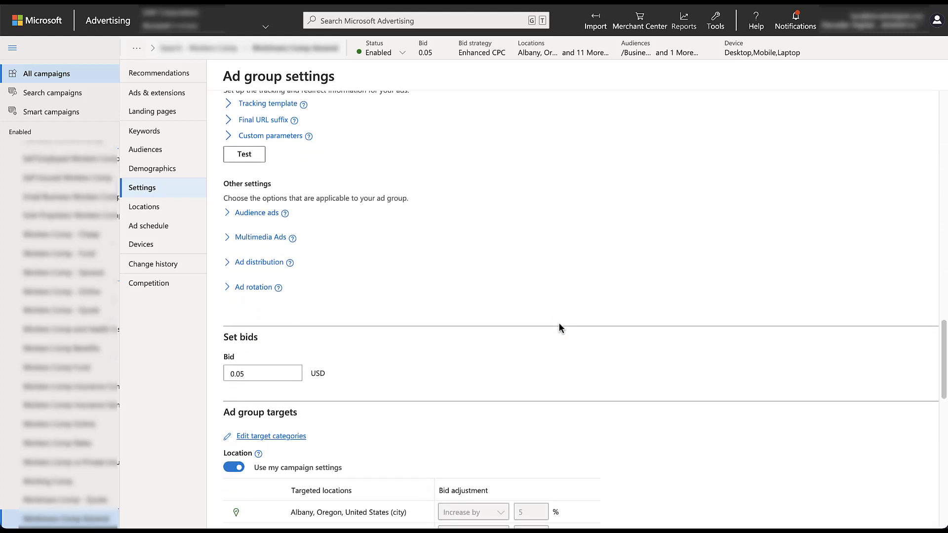
scroll("down", 3)
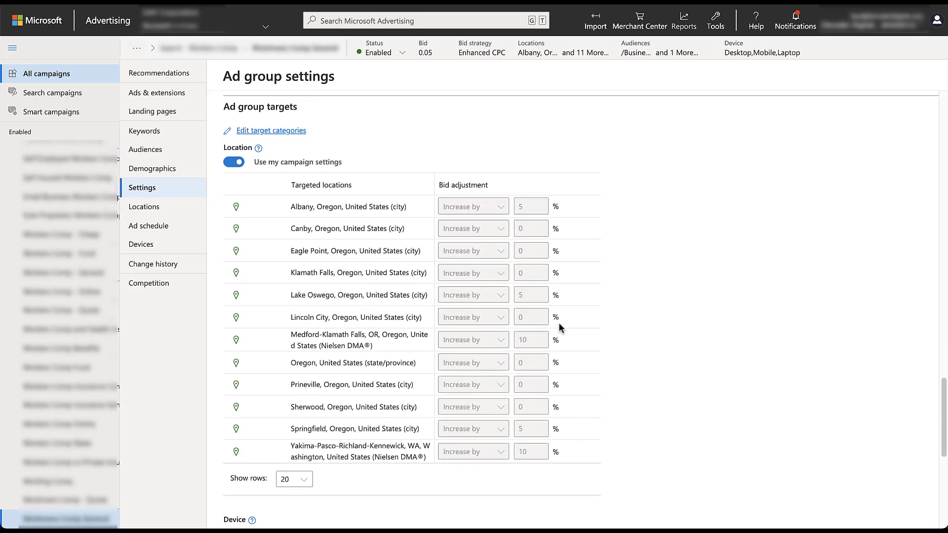
mouse_move(625, 341)
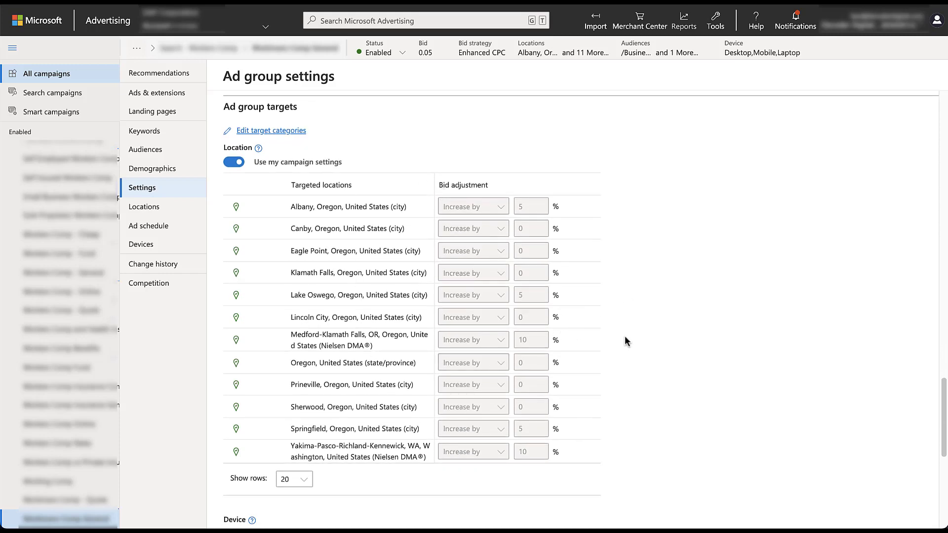
scroll("down", 3)
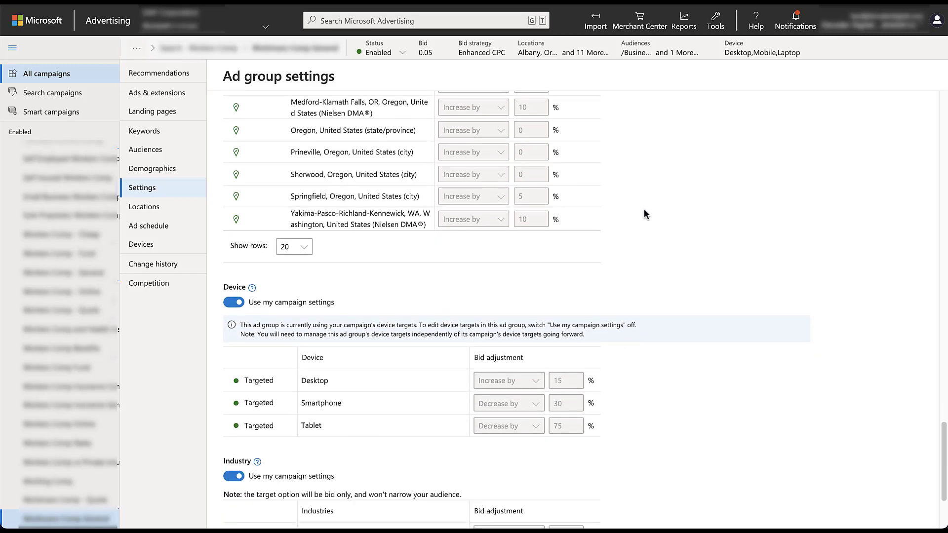
scroll("down", 3)
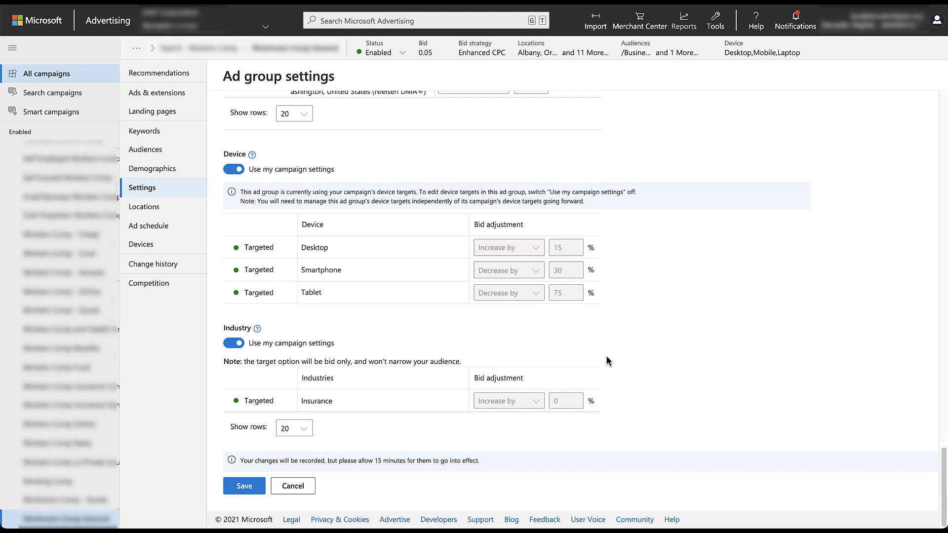
mouse_move(380, 343)
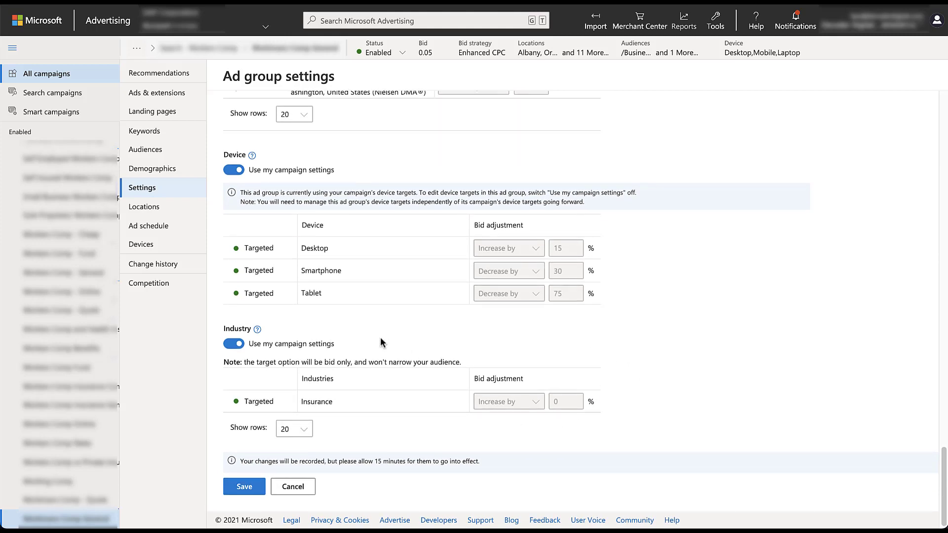
mouse_move(360, 346)
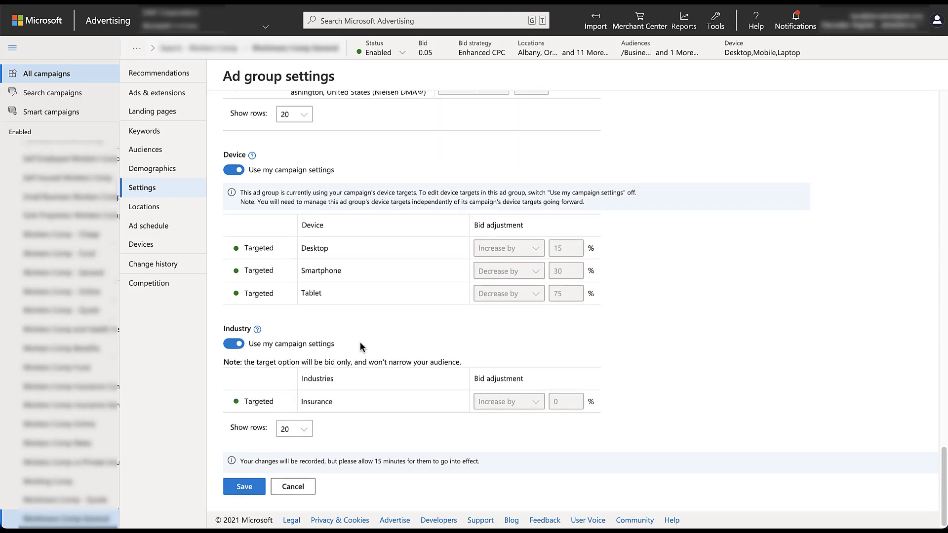
mouse_move(264, 358)
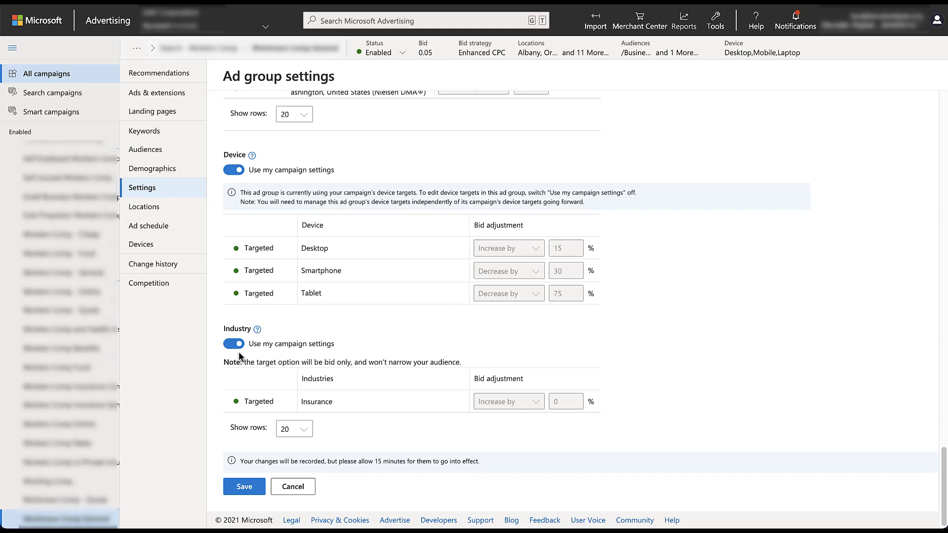
mouse_move(343, 434)
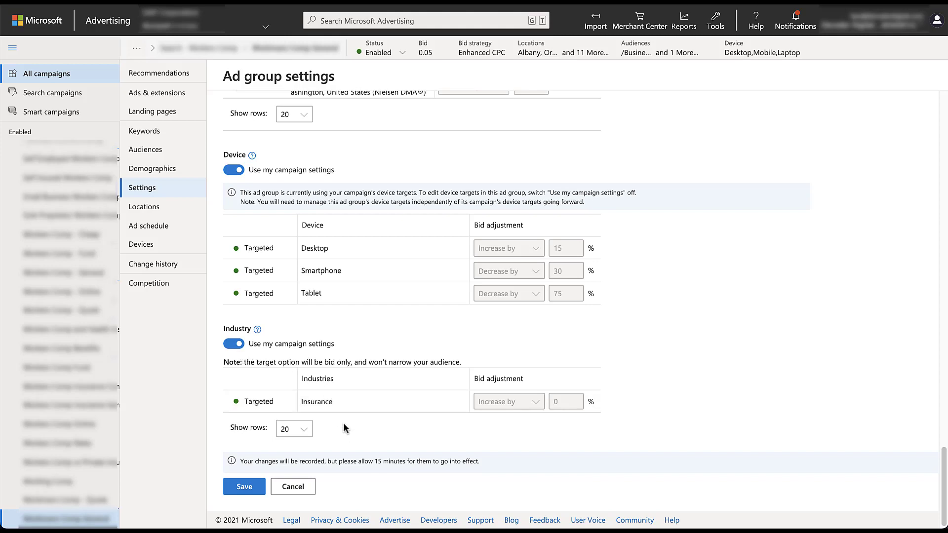
mouse_move(486, 423)
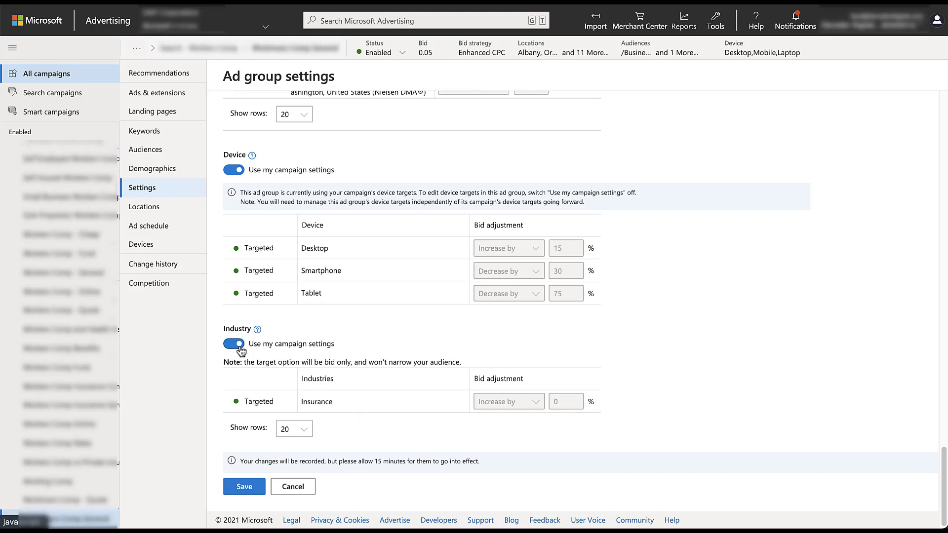
Step: Toggle 'Use my campaign settings' under Industry off and back on for this ad group
left_click(233, 344)
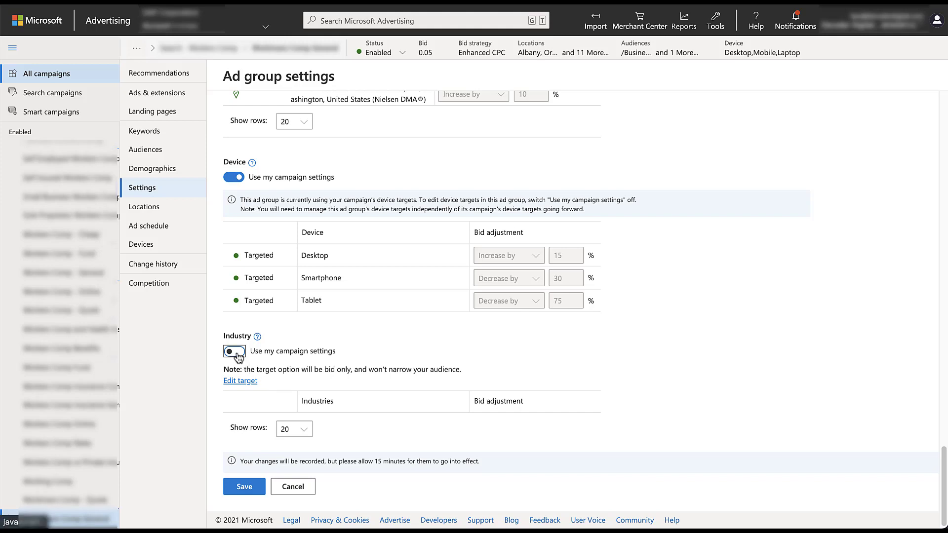
left_click(233, 351)
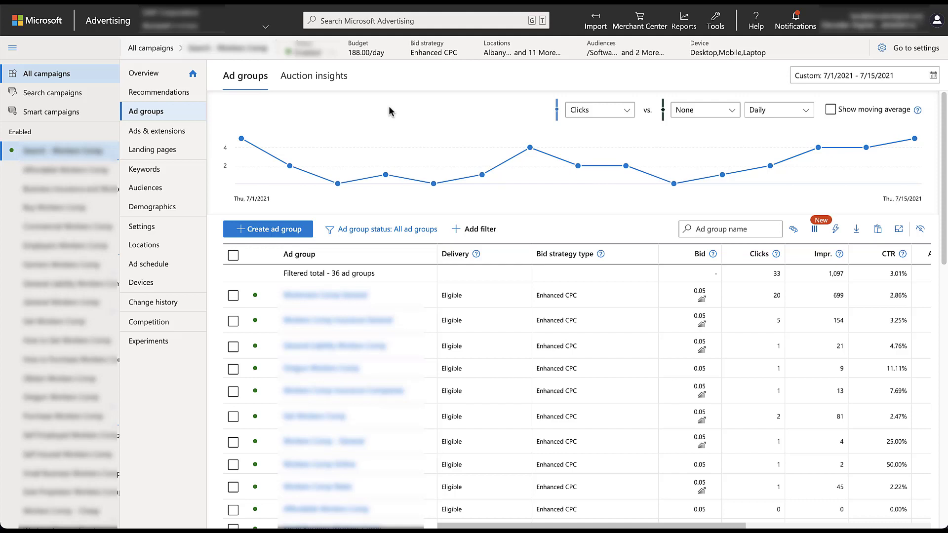
mouse_move(162, 214)
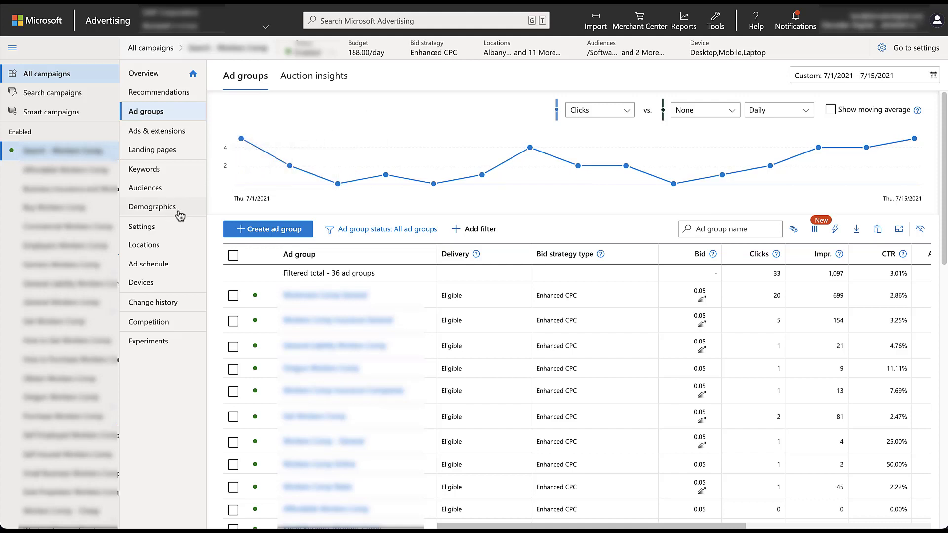
Step: Show the Demographics Industry view listing each ad group's Insurance bid-only 0% target
left_click(152, 206)
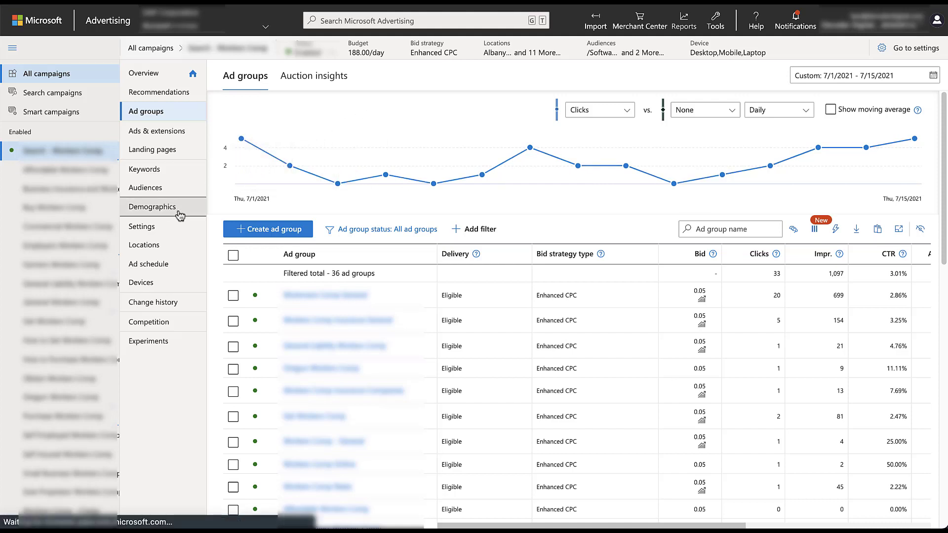
left_click(152, 206)
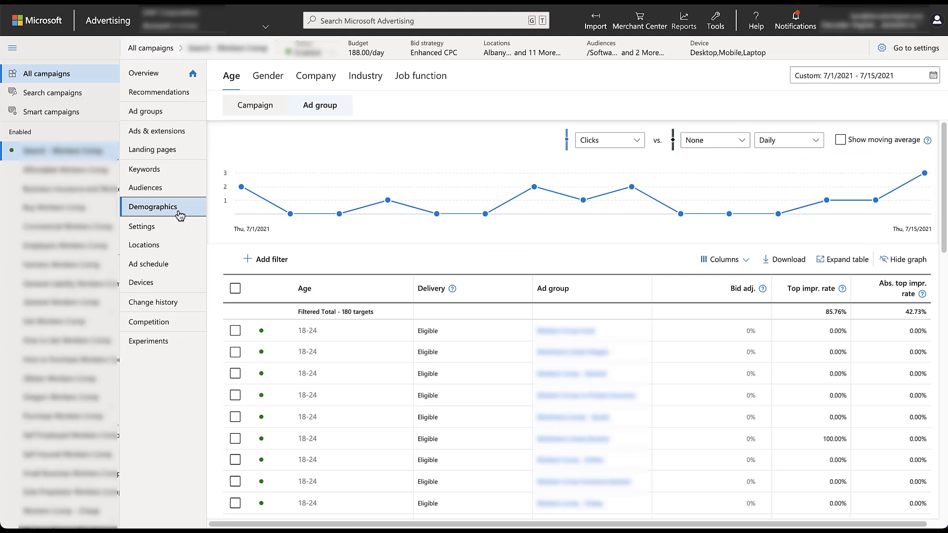
mouse_move(248, 134)
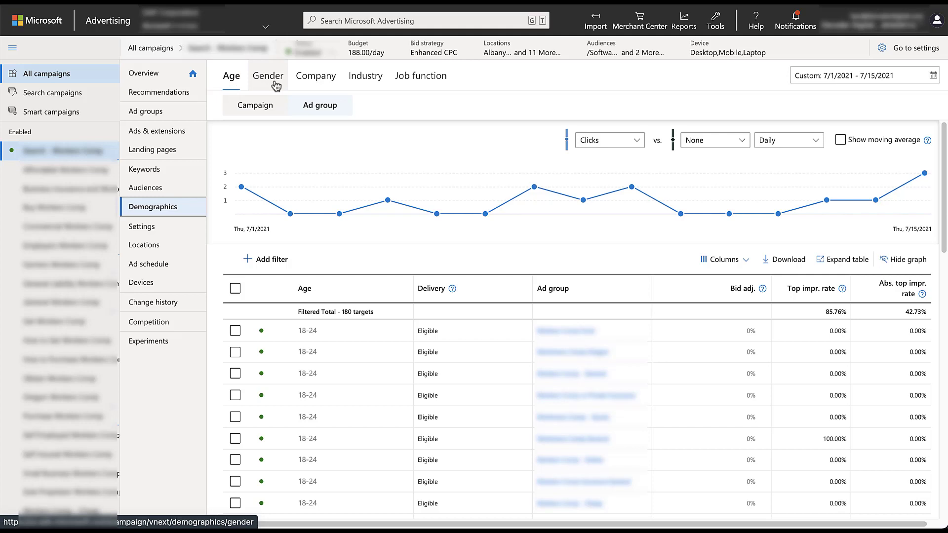
mouse_move(341, 92)
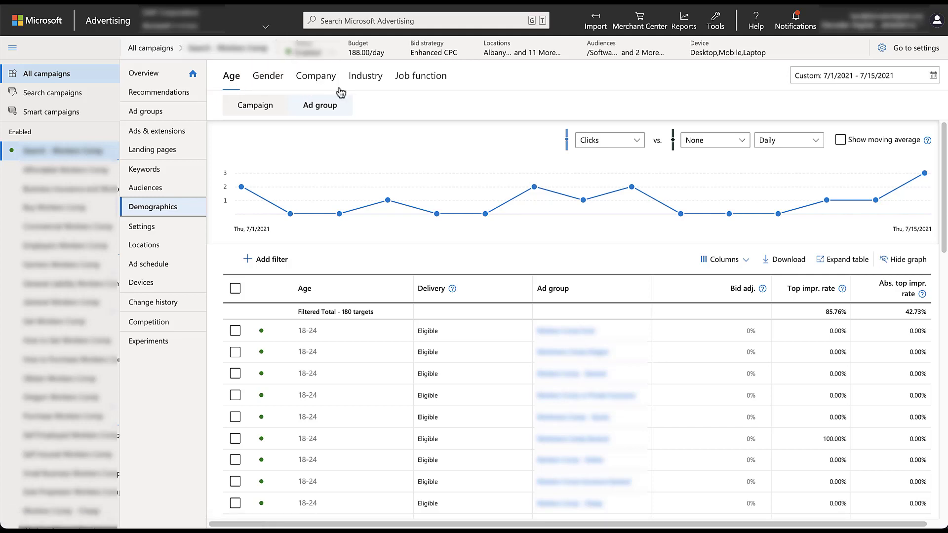
mouse_move(381, 90)
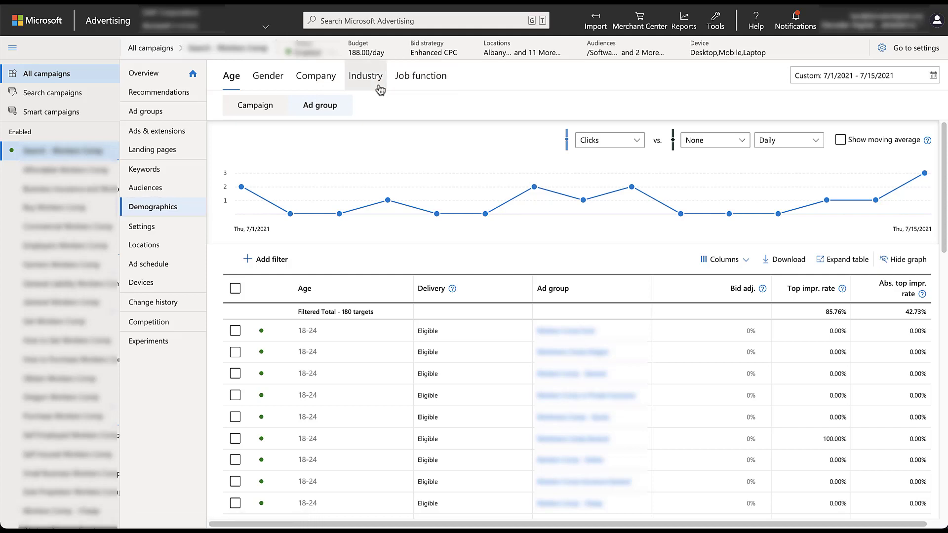
left_click(364, 76)
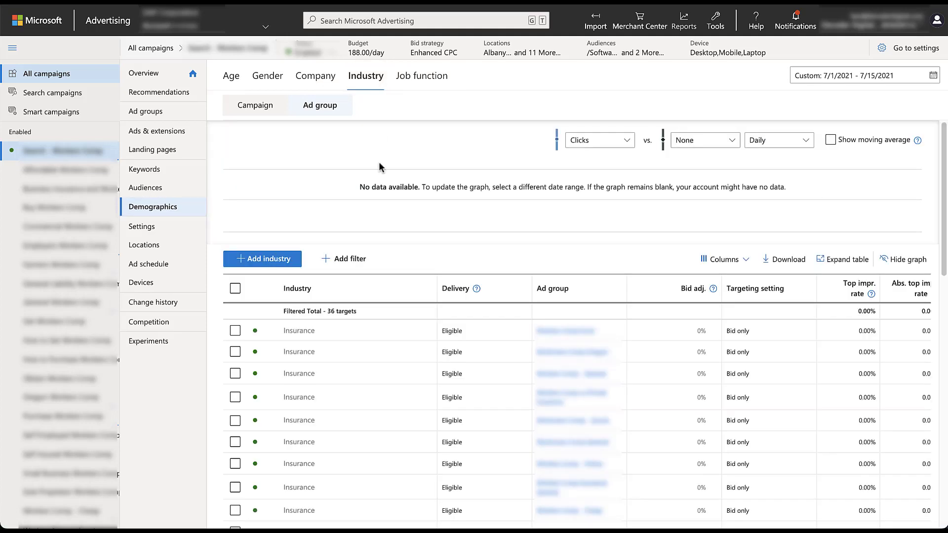
mouse_move(393, 443)
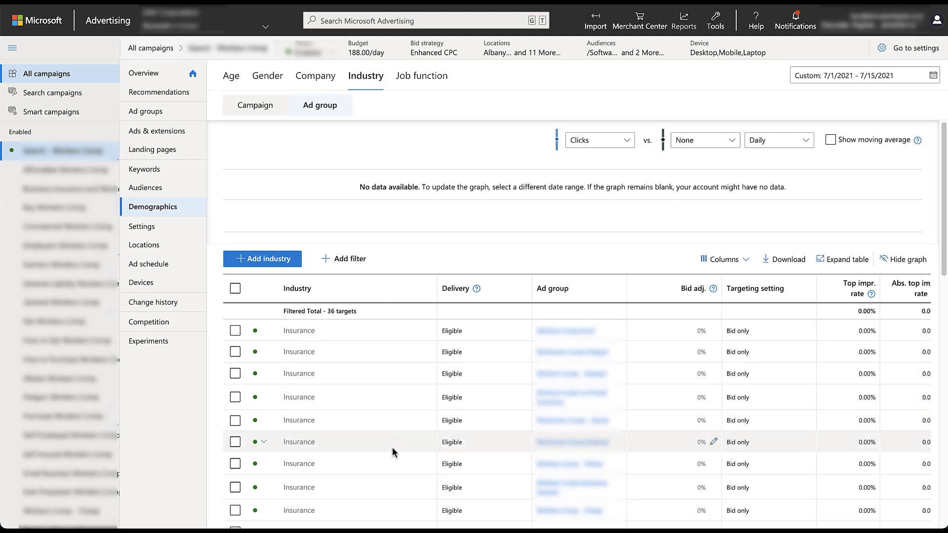
mouse_move(389, 360)
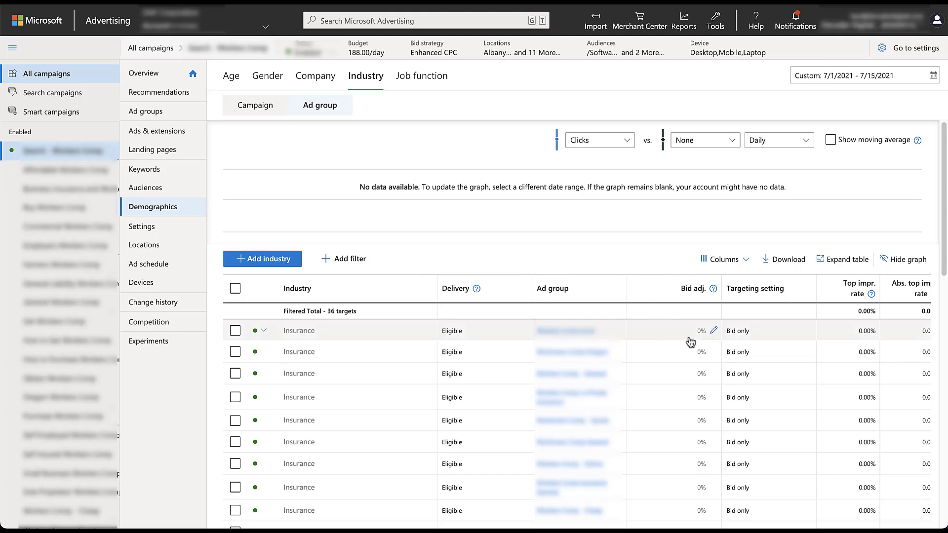
mouse_move(712, 331)
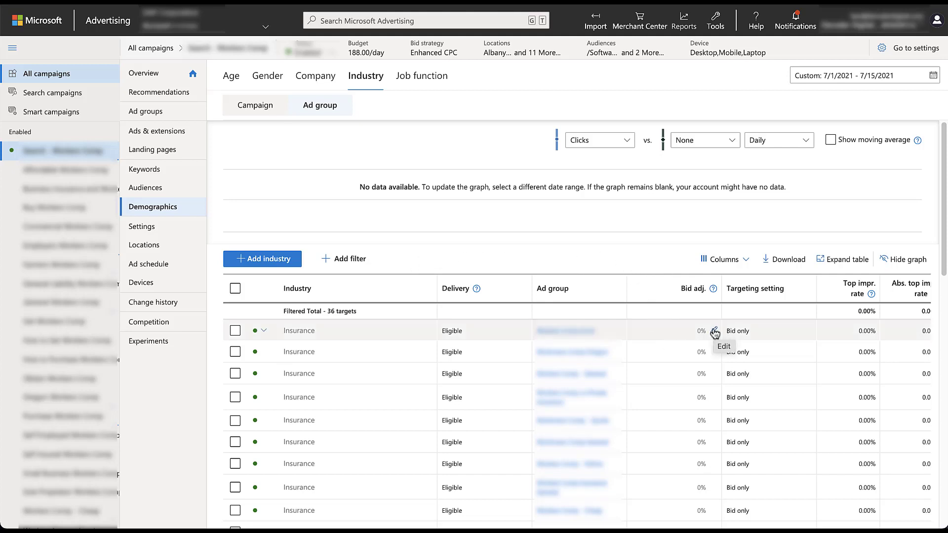
Step: Edit the first ad group's Insurance industry target from its Bid adj. column
left_click(714, 333)
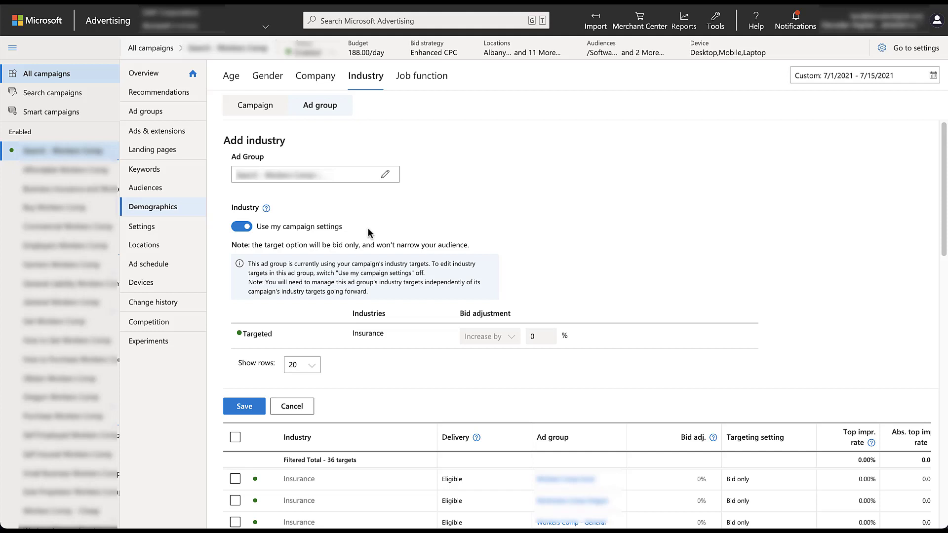
mouse_move(489, 341)
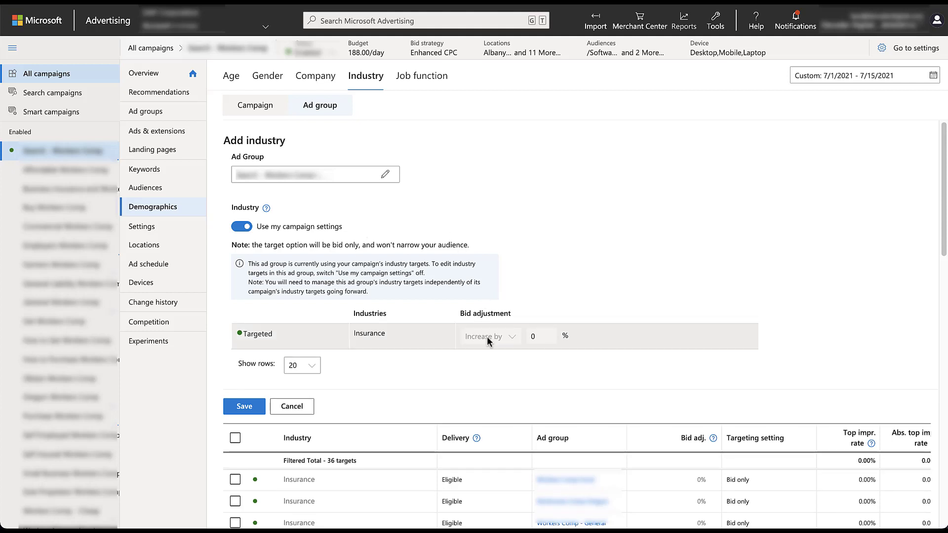
mouse_move(473, 345)
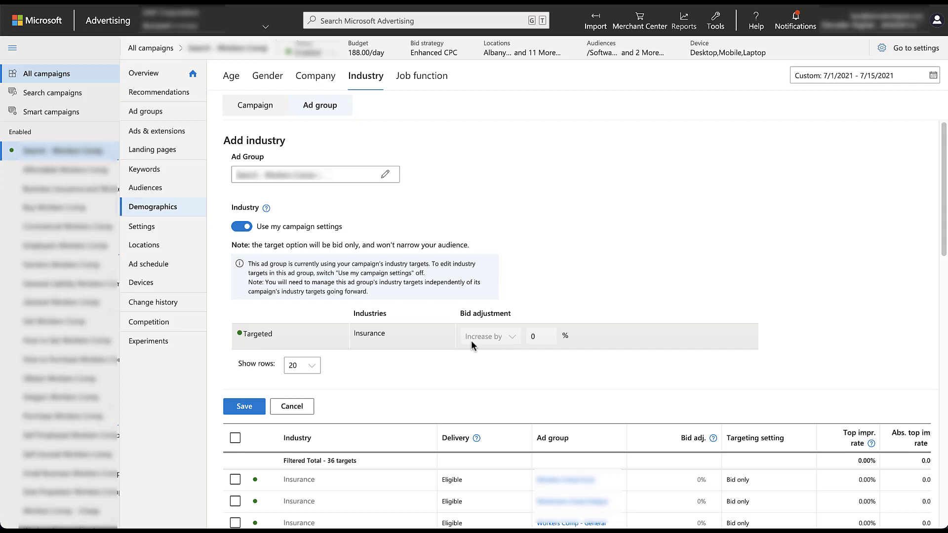
mouse_move(535, 341)
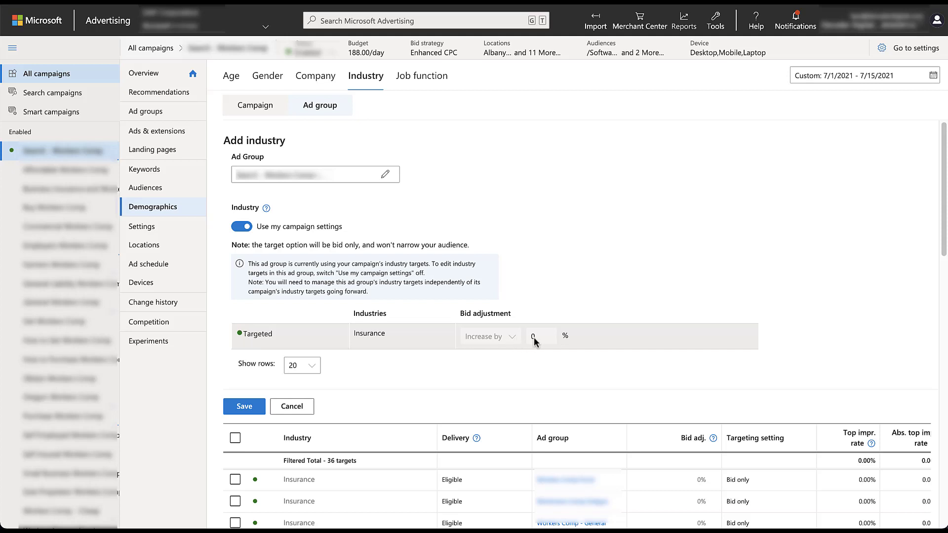
mouse_move(535, 341)
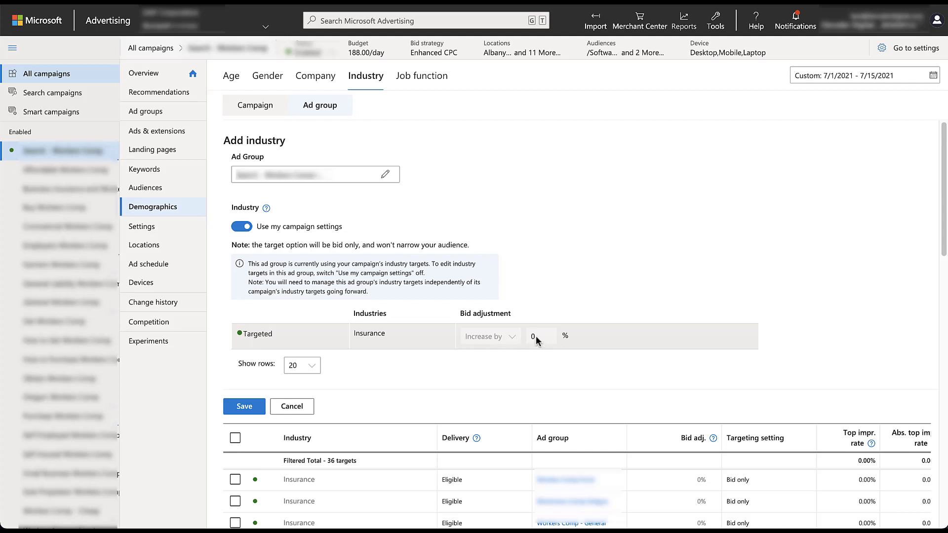
mouse_move(542, 276)
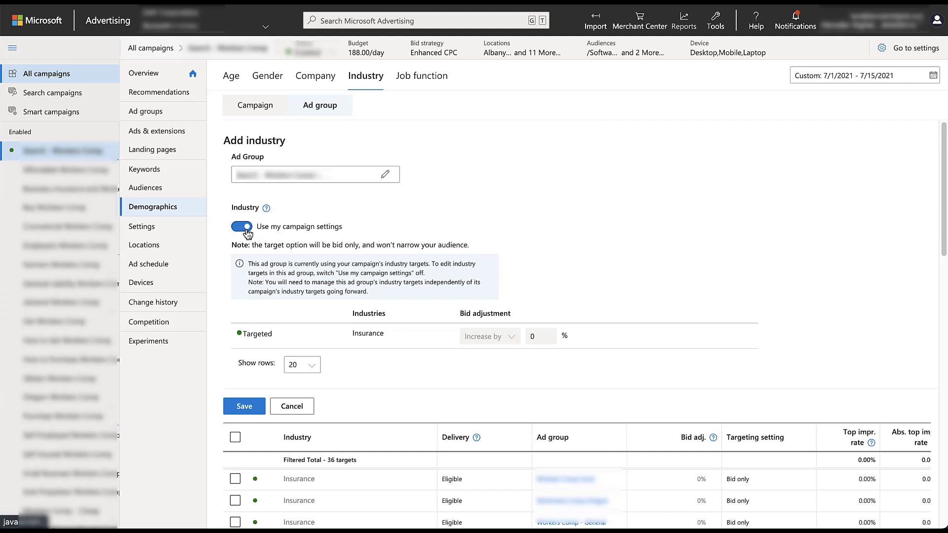
Step: Stop using campaign settings so this ad group's Insurance target decreases by 0%
left_click(241, 226)
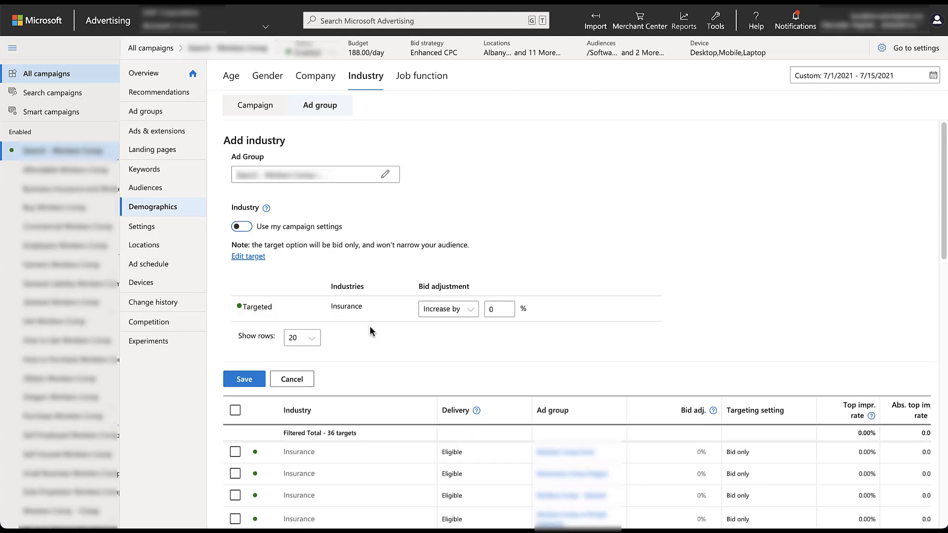
mouse_move(465, 327)
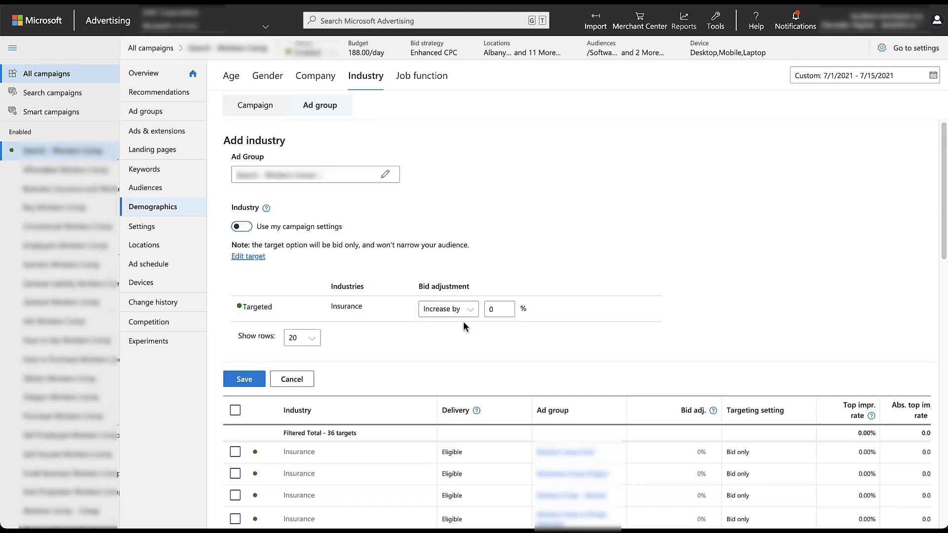
mouse_move(472, 328)
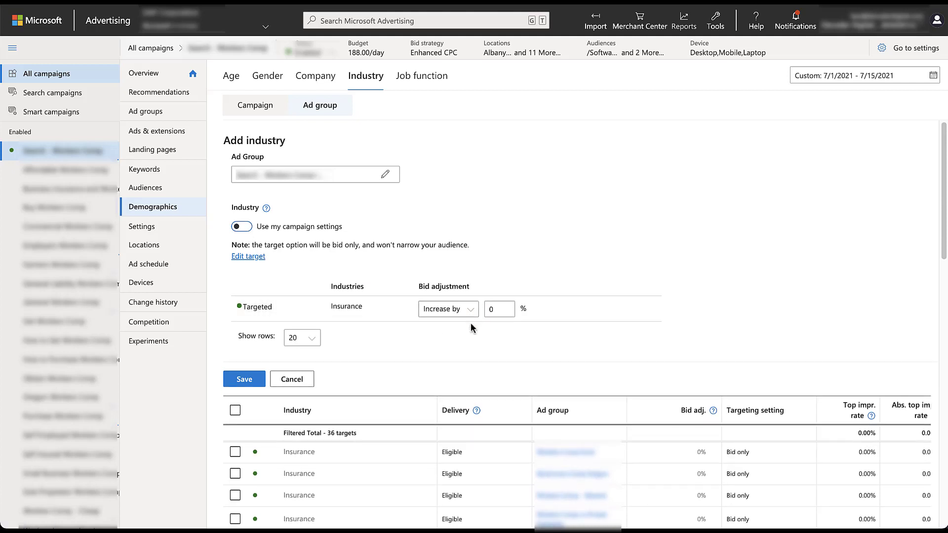
mouse_move(507, 242)
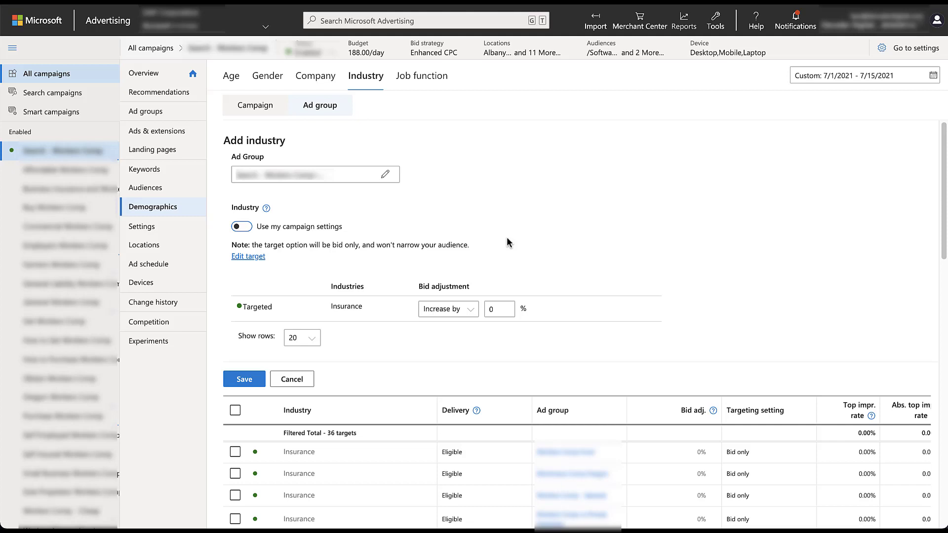
left_click(447, 309)
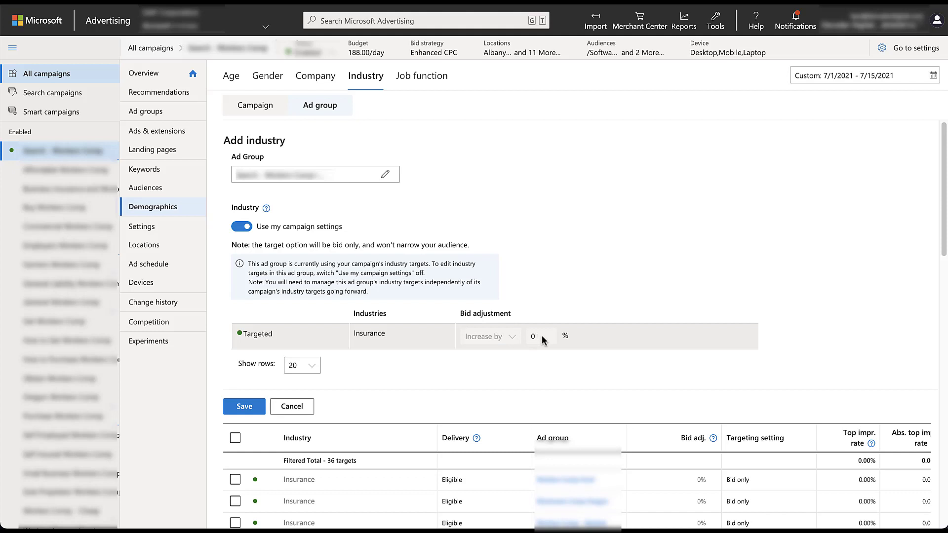
left_click(241, 226)
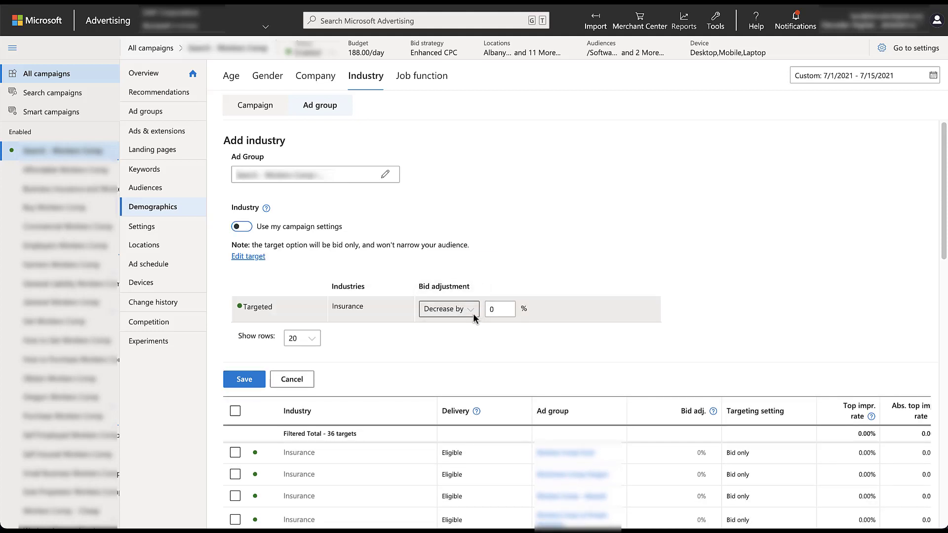